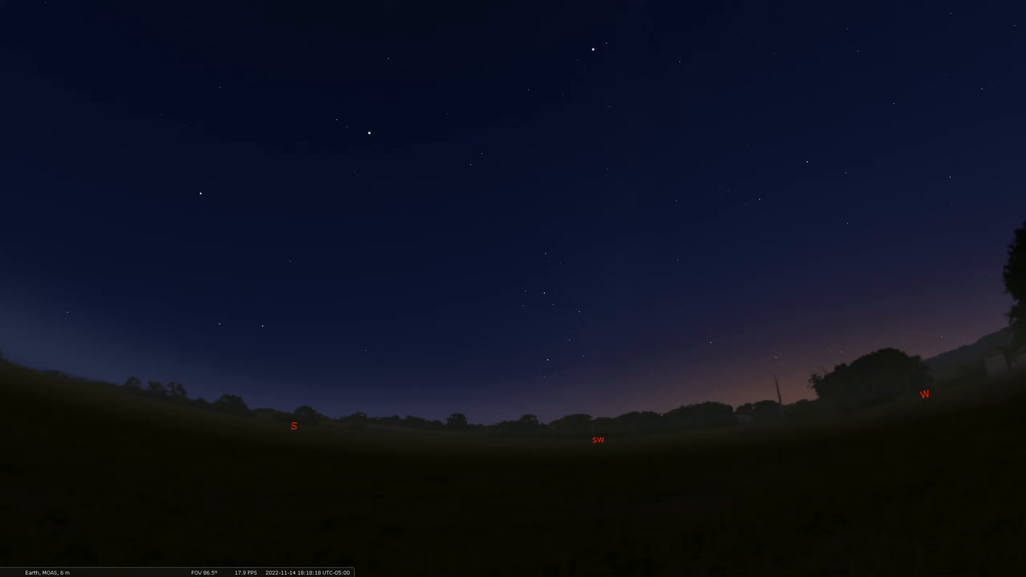
{"action": "mouse_move", "coordinate": [785, 309]}
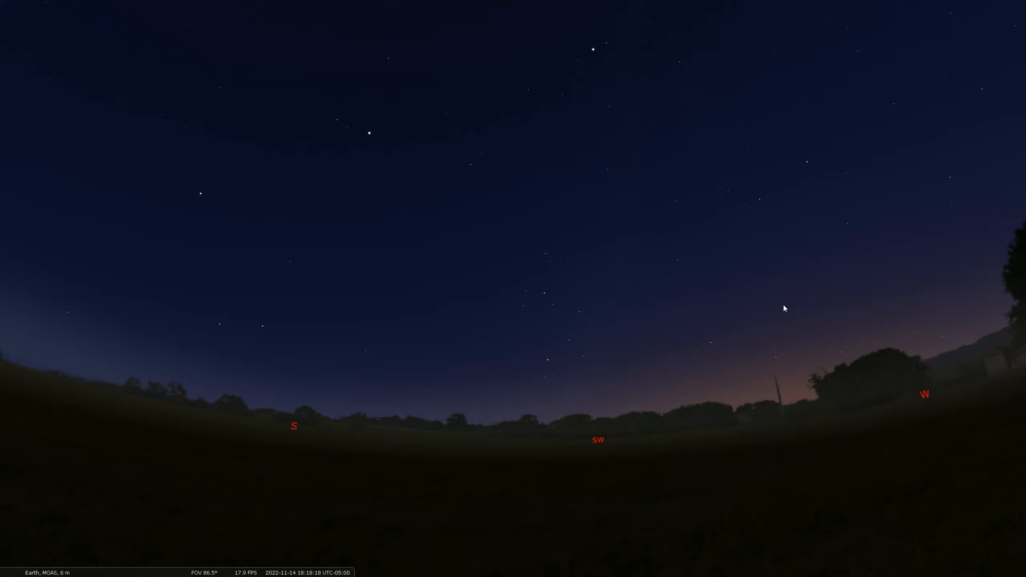
{"action": "mouse_move", "coordinate": [685, 393]}
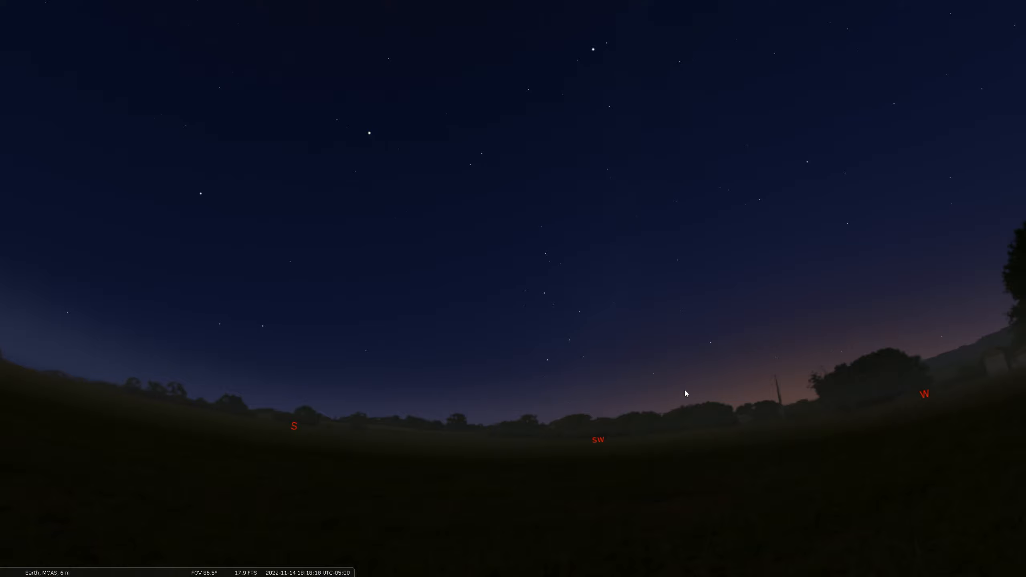
{"action": "mouse_move", "coordinate": [592, 441]}
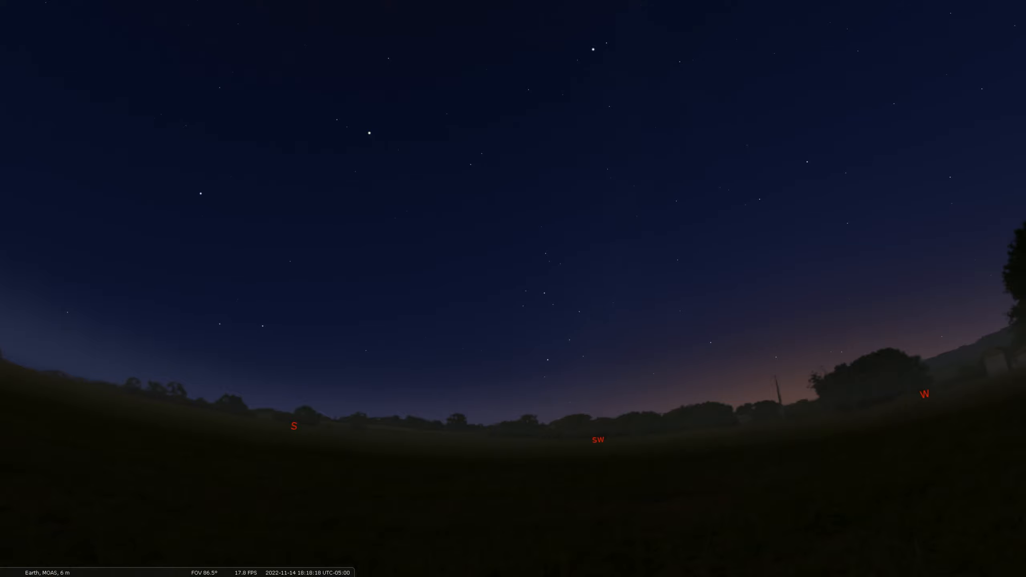
{"action": "mouse_move", "coordinate": [549, 364]}
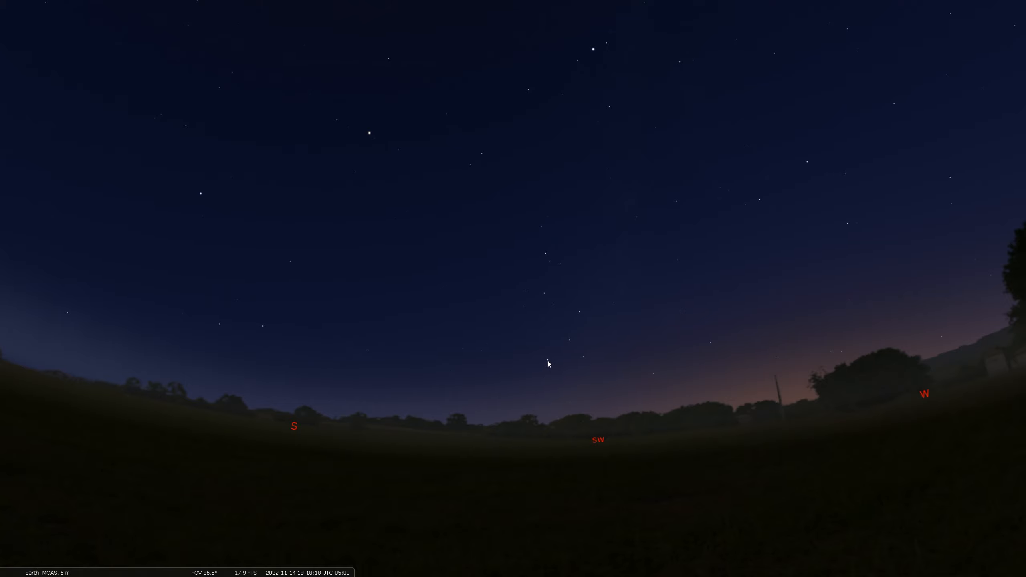
Show the Sagittarius stick figure and artwork over a darker southwestern evening sky
{"action": "left_click", "coordinate": [547, 359]}
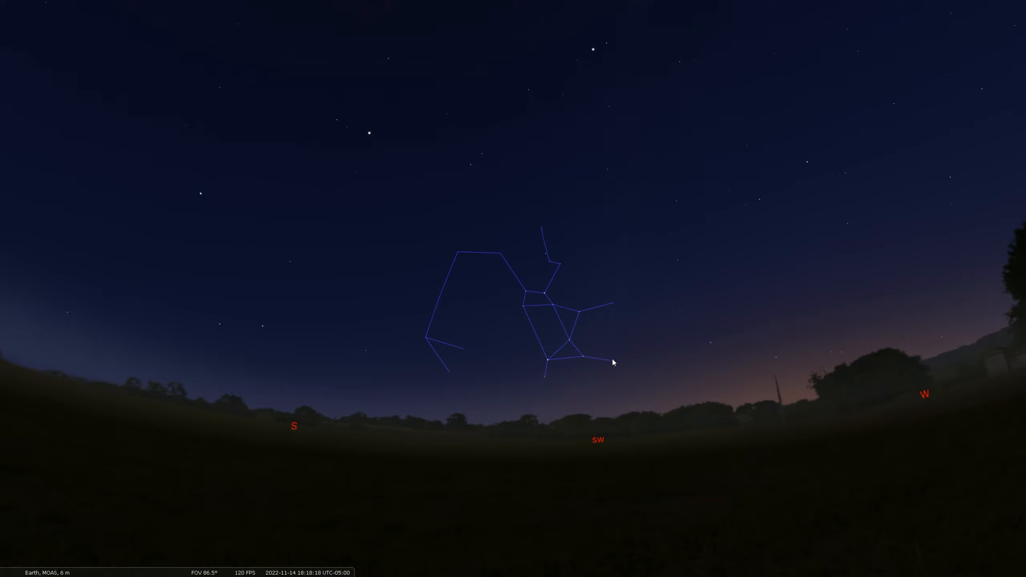
{"action": "mouse_move", "coordinate": [551, 307]}
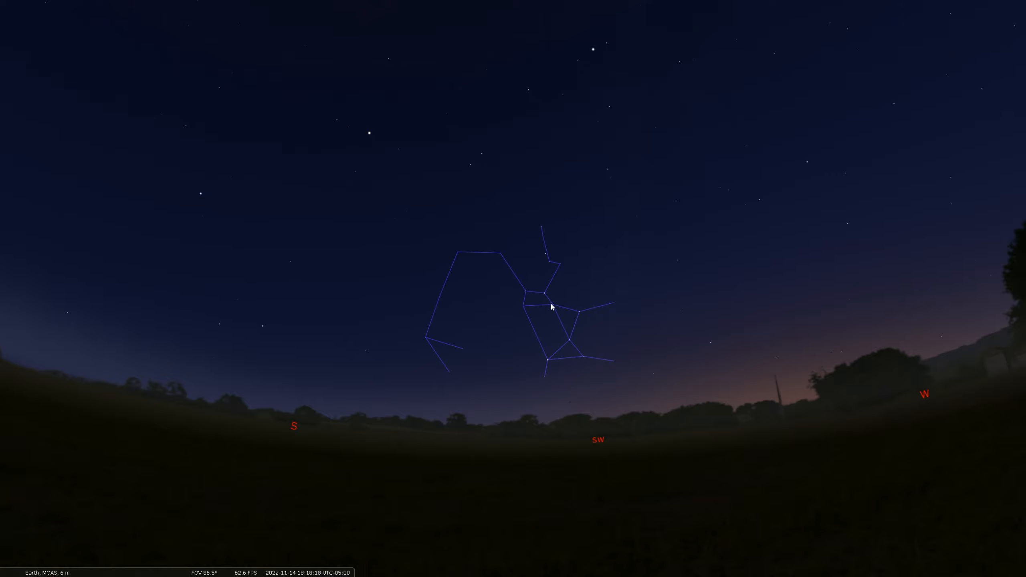
{"action": "mouse_move", "coordinate": [934, 398]}
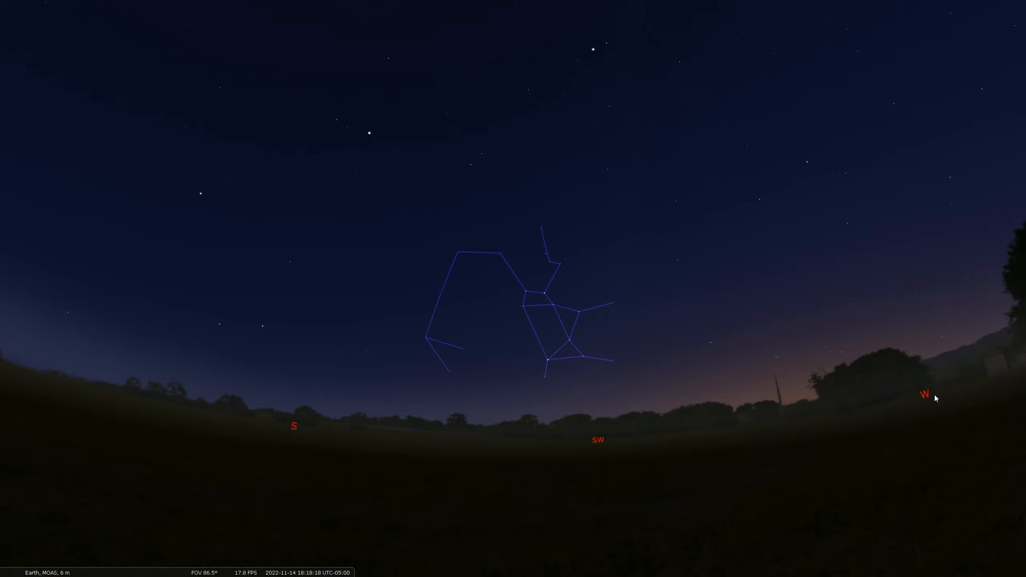
{"action": "mouse_move", "coordinate": [534, 229]}
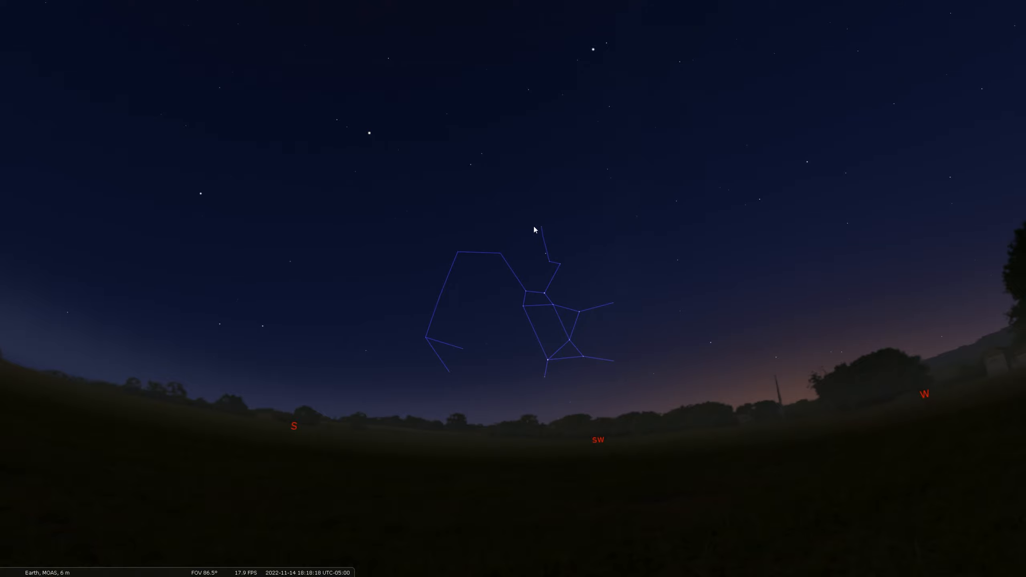
{"action": "mouse_move", "coordinate": [552, 290]}
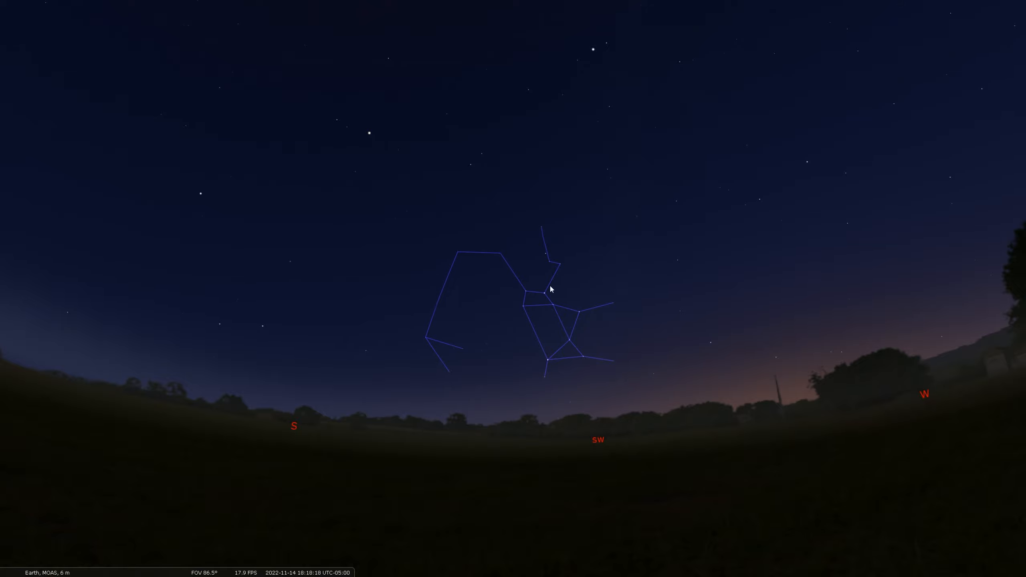
{"action": "mouse_move", "coordinate": [645, 342]}
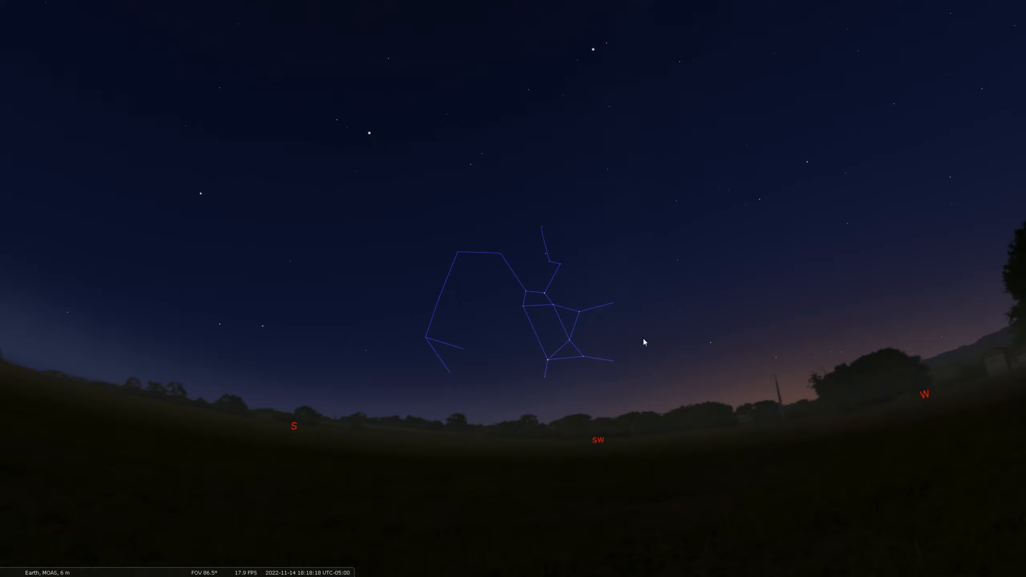
{"action": "mouse_move", "coordinate": [560, 214]}
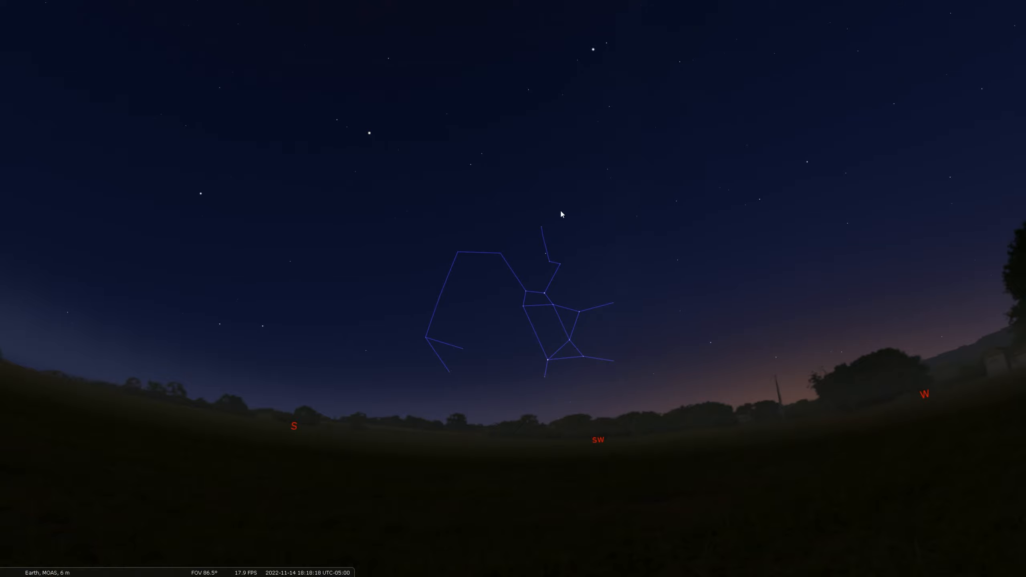
{"action": "mouse_move", "coordinate": [526, 252]}
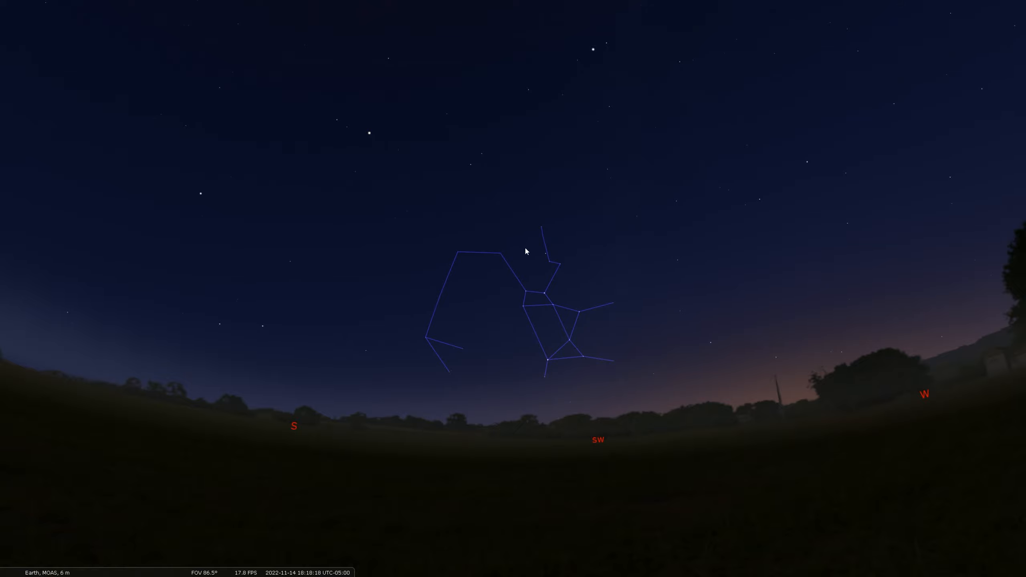
{"action": "mouse_move", "coordinate": [567, 334]}
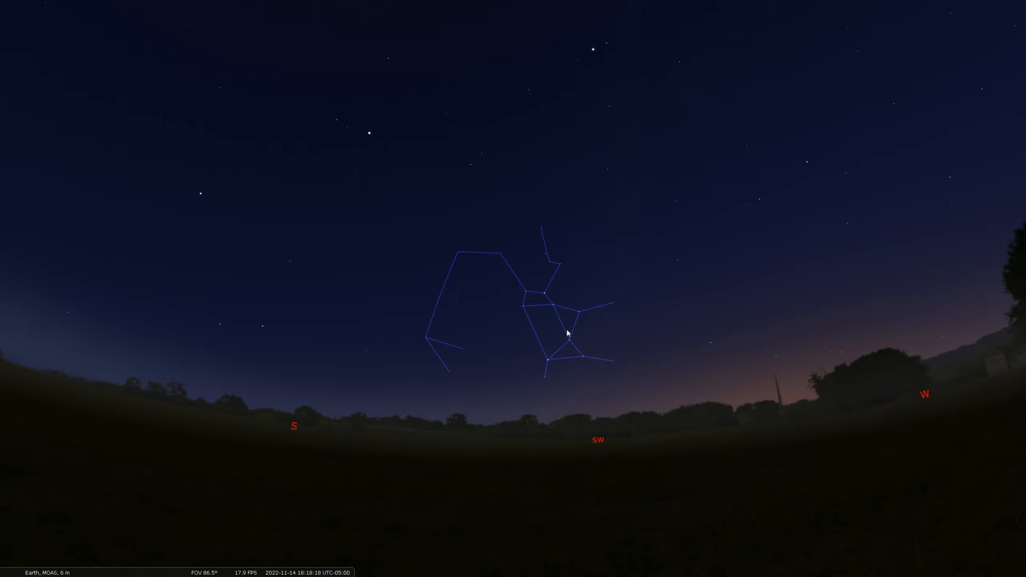
{"action": "mouse_move", "coordinate": [591, 358]}
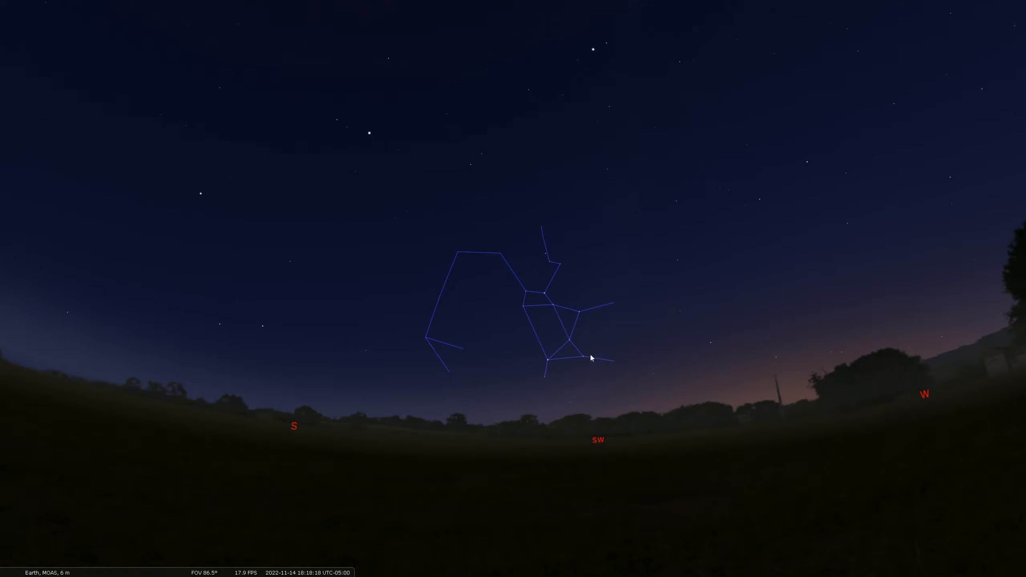
{"action": "mouse_move", "coordinate": [766, 395]}
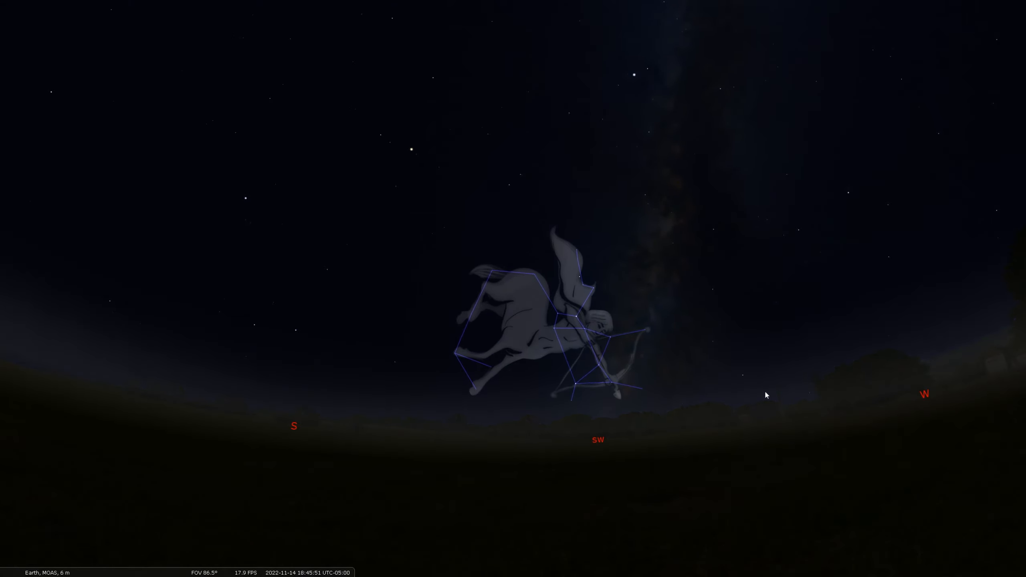
{"action": "scroll", "scroll_direction": "down", "scroll_amount": 3}
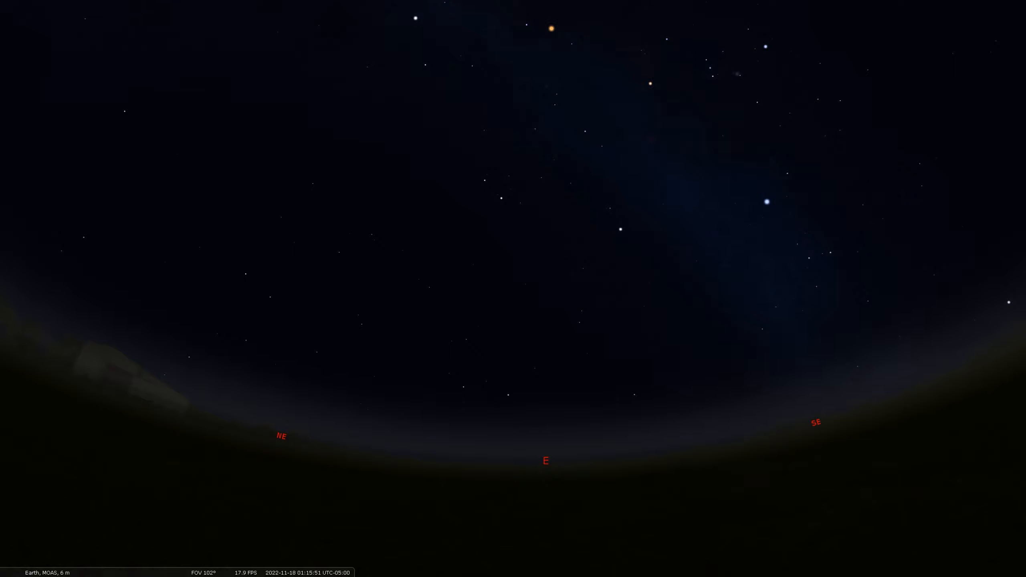
{"action": "mouse_move", "coordinate": [351, 356]}
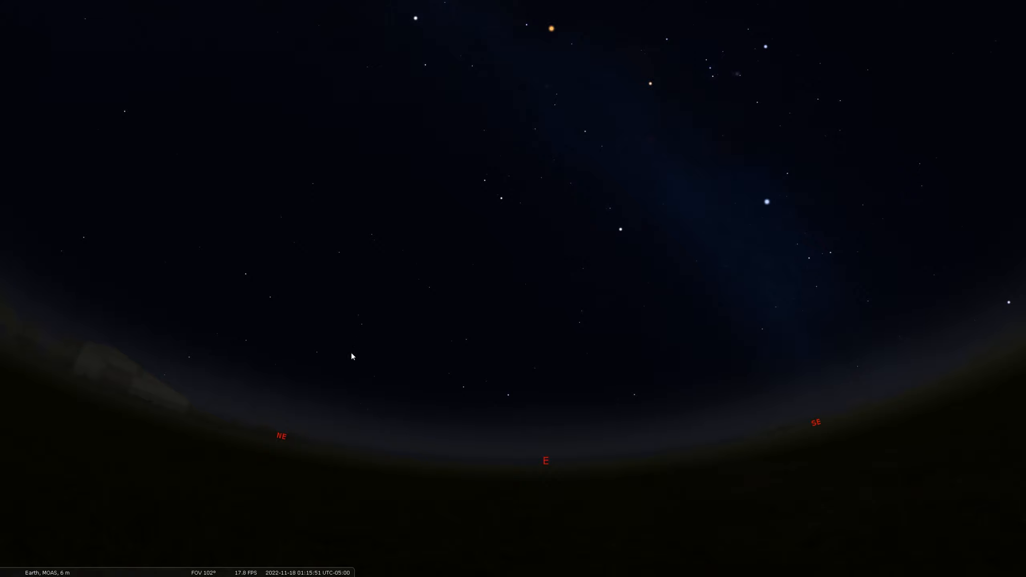
{"action": "mouse_move", "coordinate": [455, 329]}
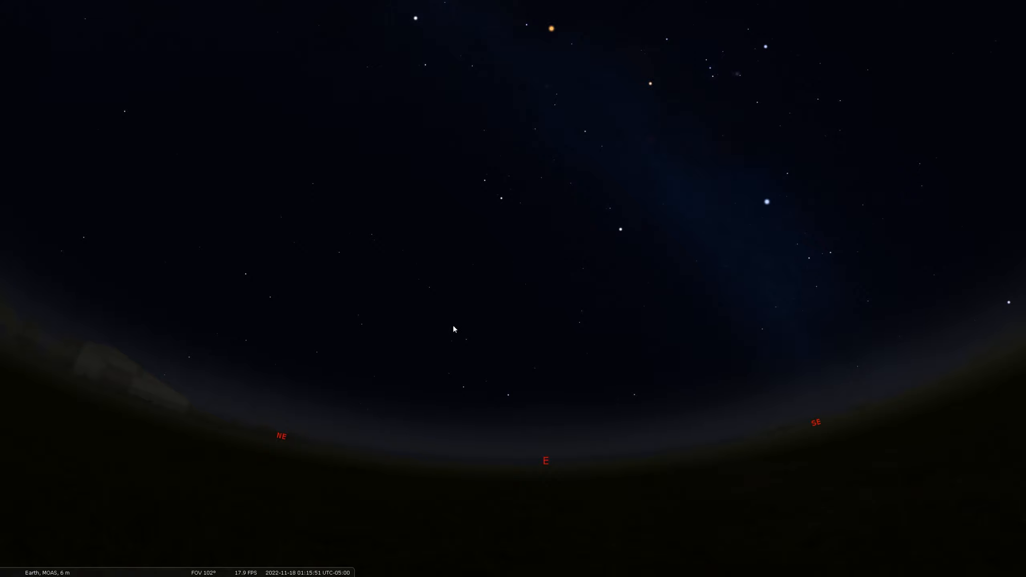
{"action": "mouse_move", "coordinate": [442, 385]}
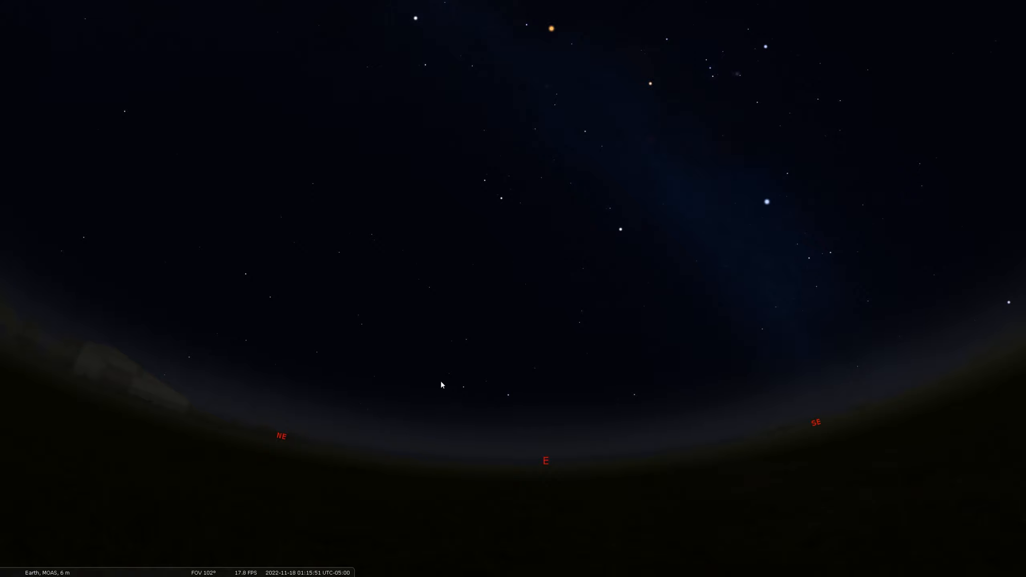
{"action": "mouse_move", "coordinate": [510, 388]}
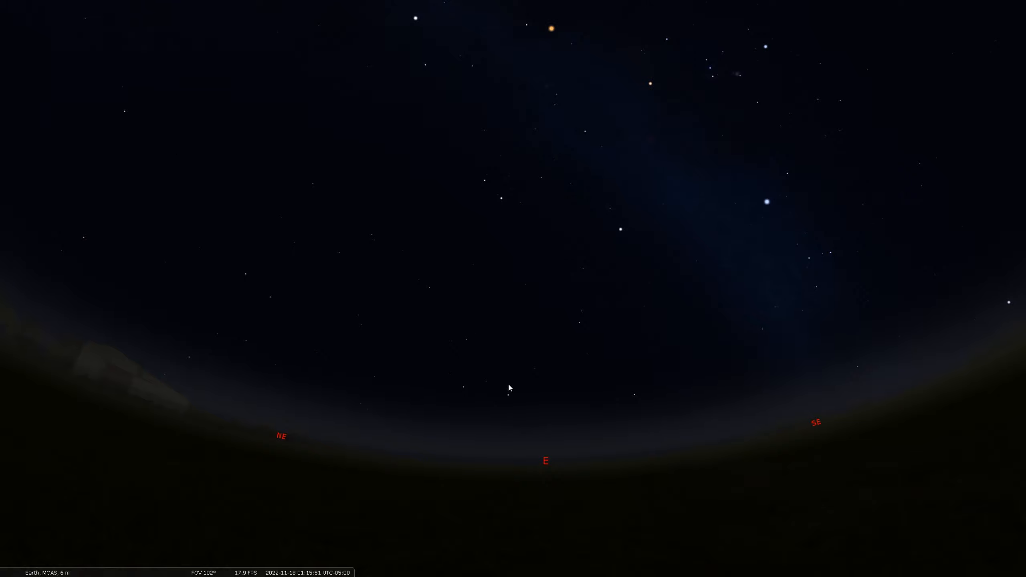
{"action": "mouse_move", "coordinate": [614, 450]}
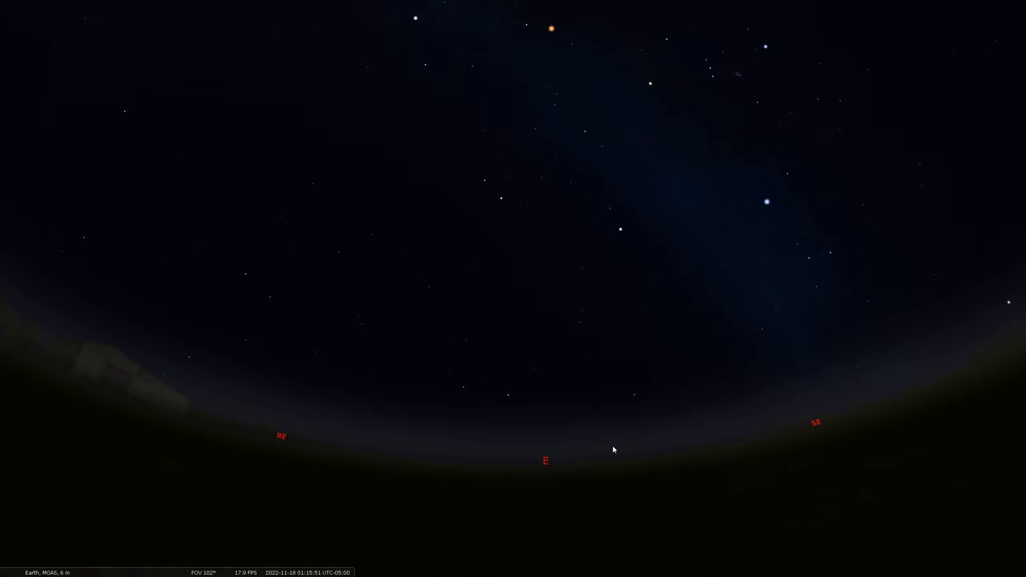
{"action": "mouse_move", "coordinate": [514, 401]}
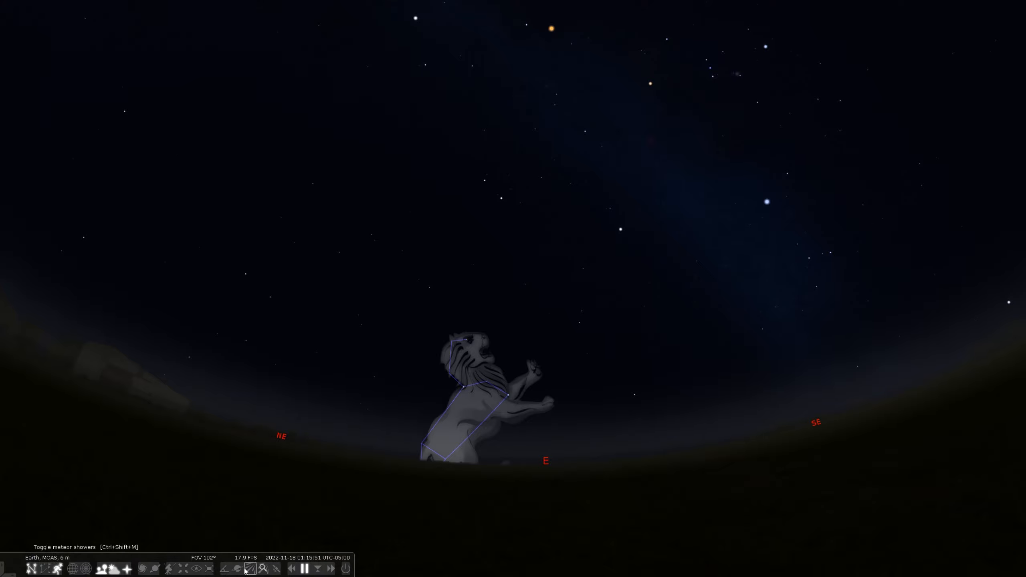
Turn on meteor shower radiant labels, including the Leonids in Leo
{"action": "left_click", "coordinate": [249, 568]}
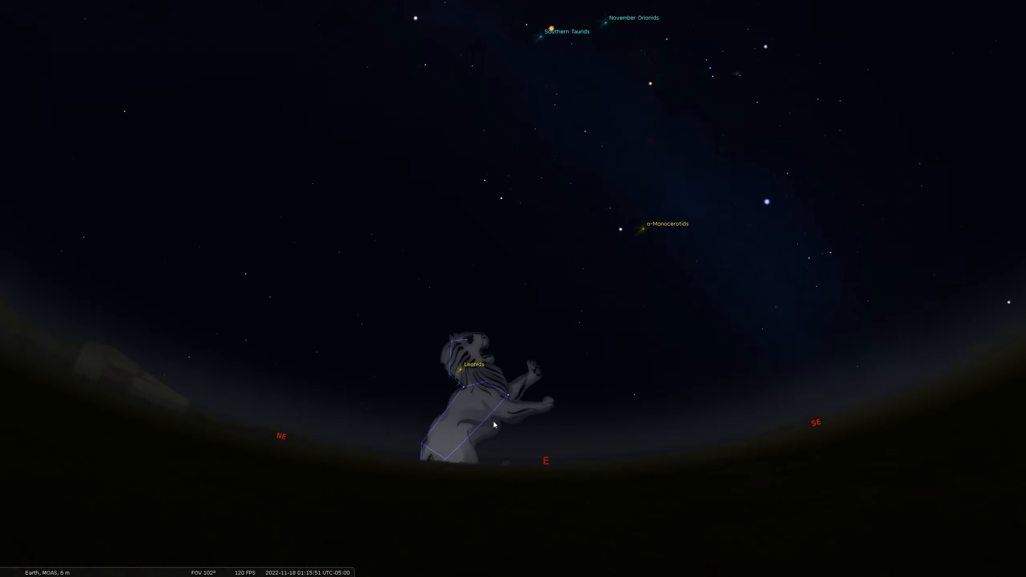
{"action": "mouse_move", "coordinate": [526, 403]}
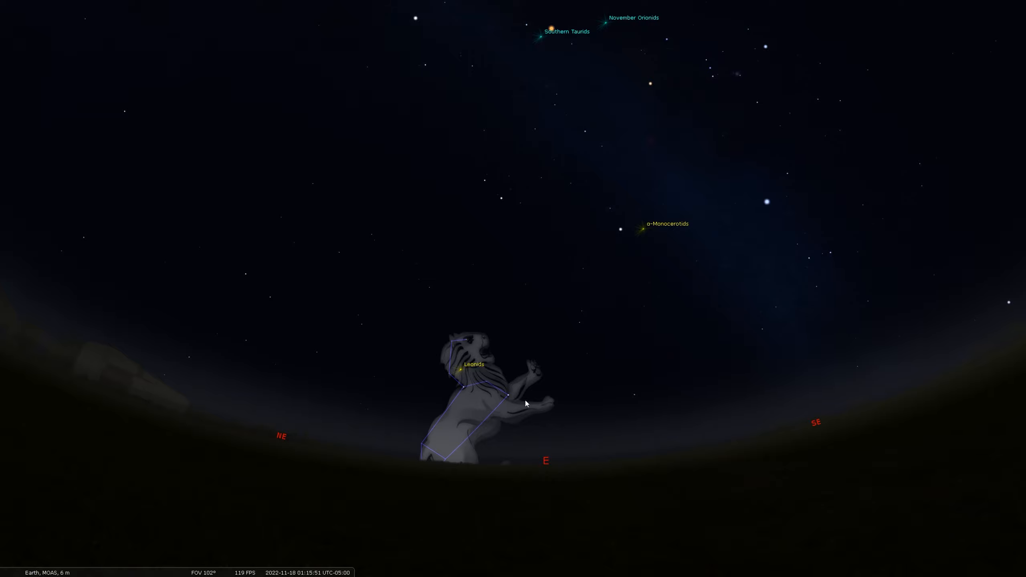
{"action": "mouse_move", "coordinate": [466, 399]}
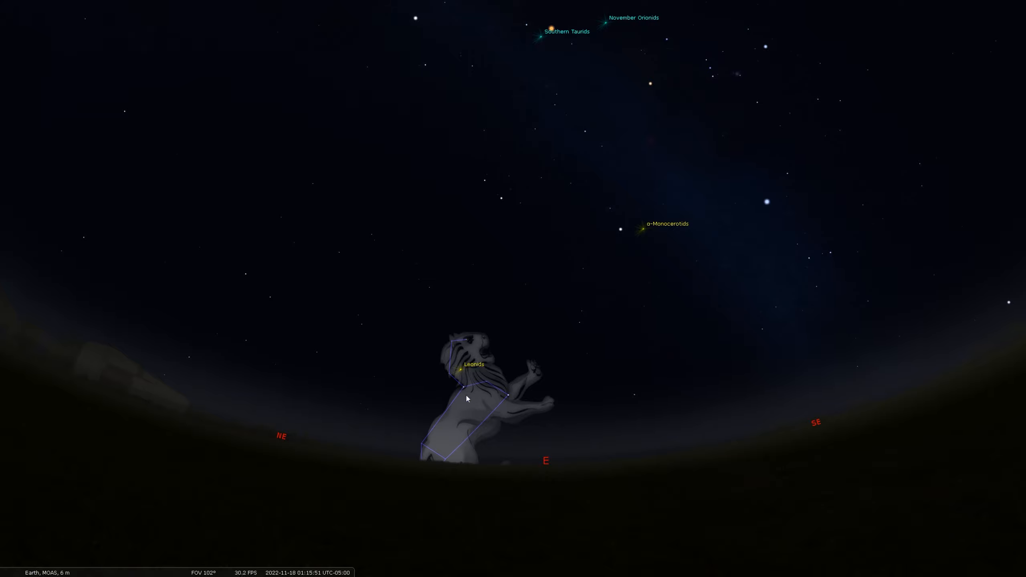
{"action": "mouse_move", "coordinate": [438, 353]}
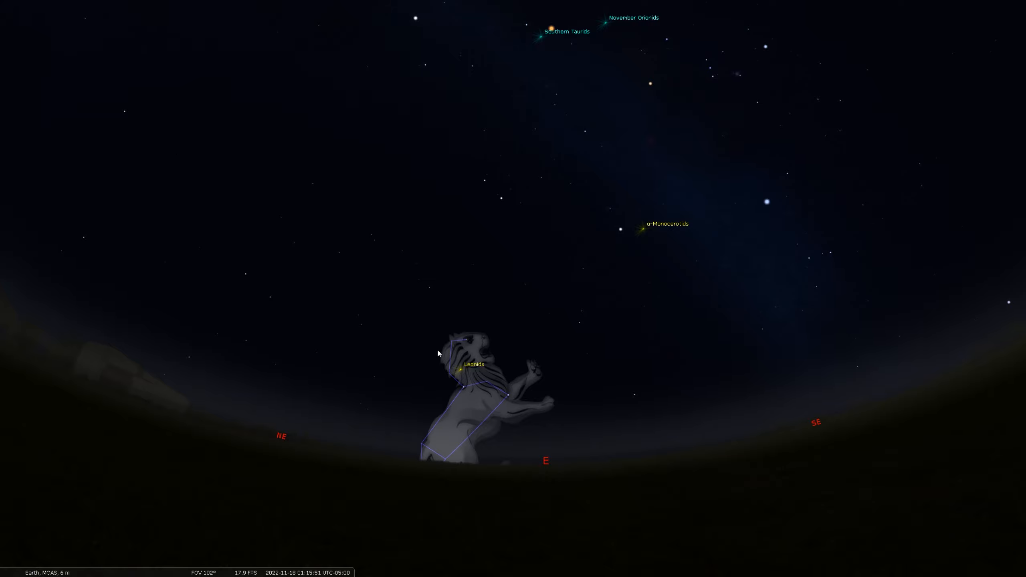
{"action": "mouse_move", "coordinate": [482, 374]}
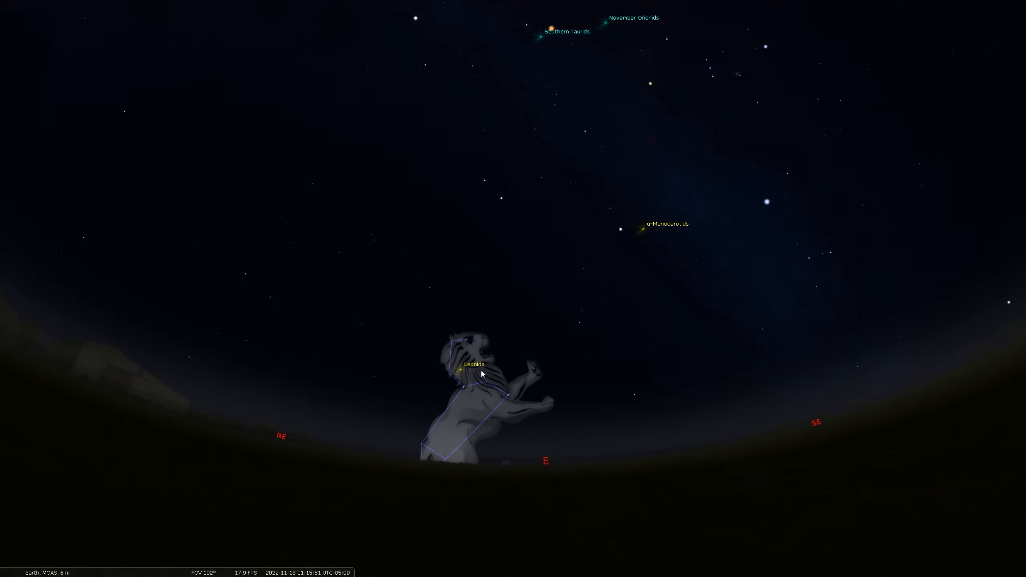
{"action": "mouse_move", "coordinate": [475, 391]}
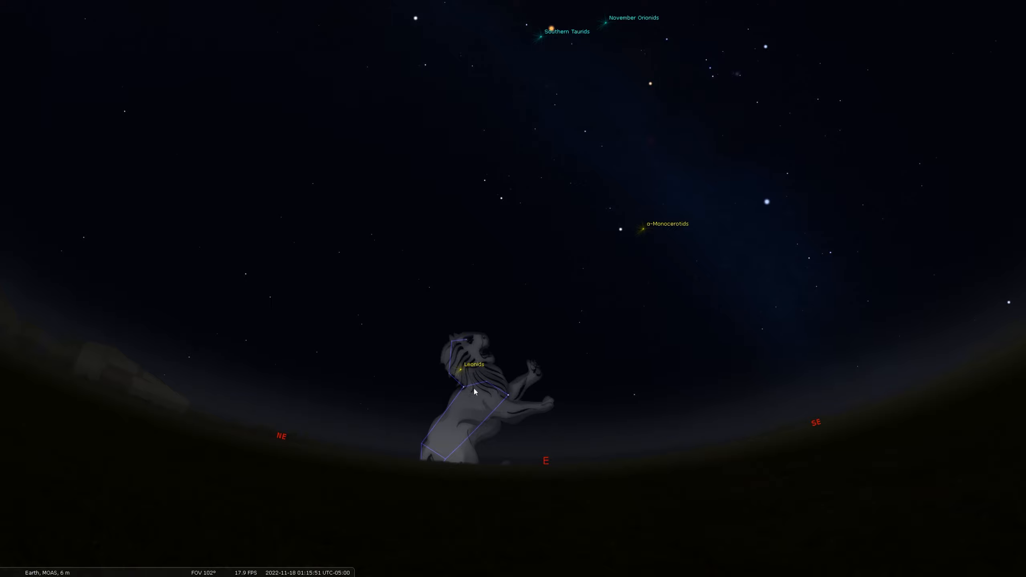
{"action": "mouse_move", "coordinate": [907, 521]}
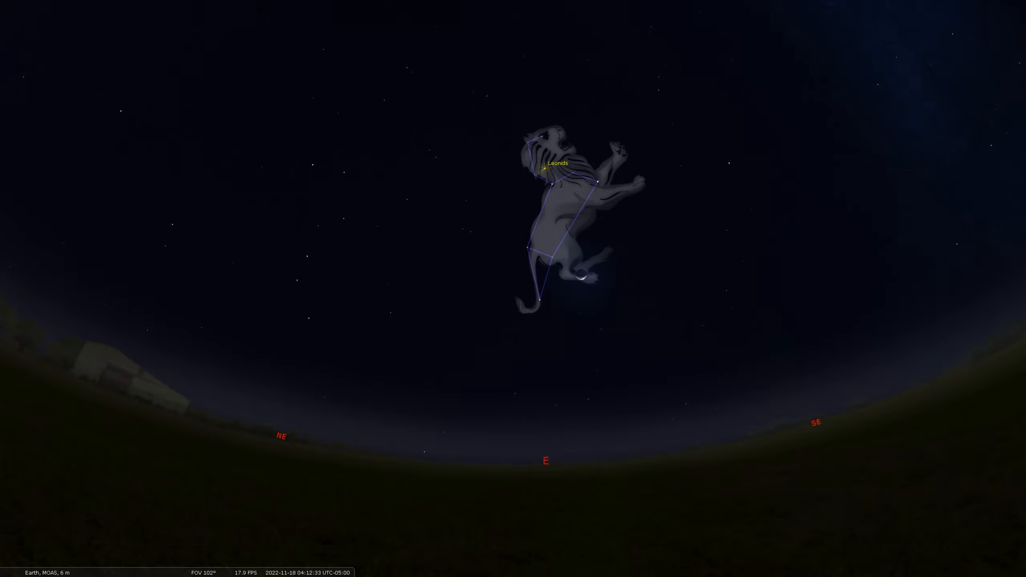
Advance the clock to about 04:12 so Leo stands high in the east
{"action": "scroll", "scroll_direction": "down", "scroll_amount": 3}
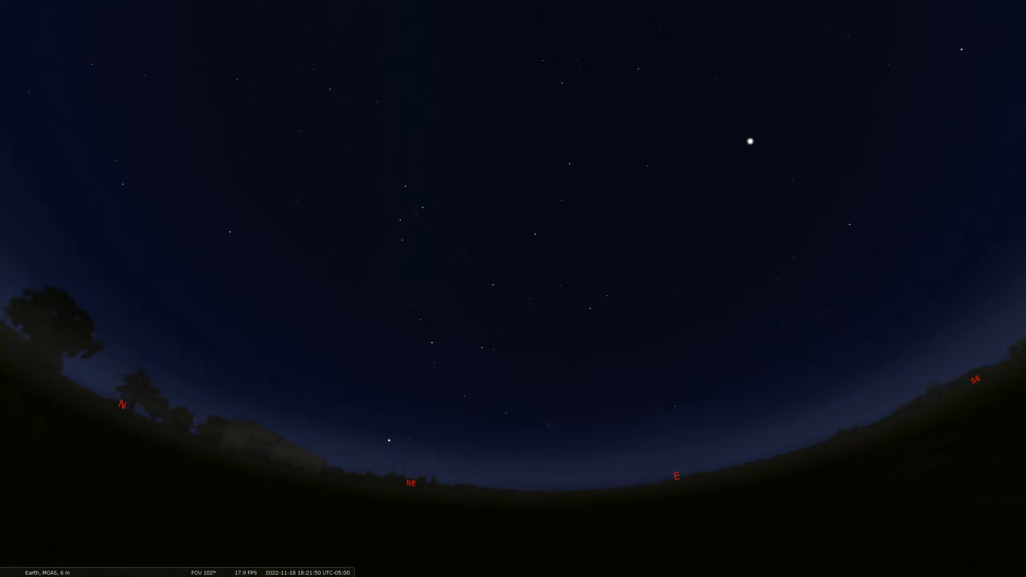
{"action": "mouse_move", "coordinate": [971, 248]}
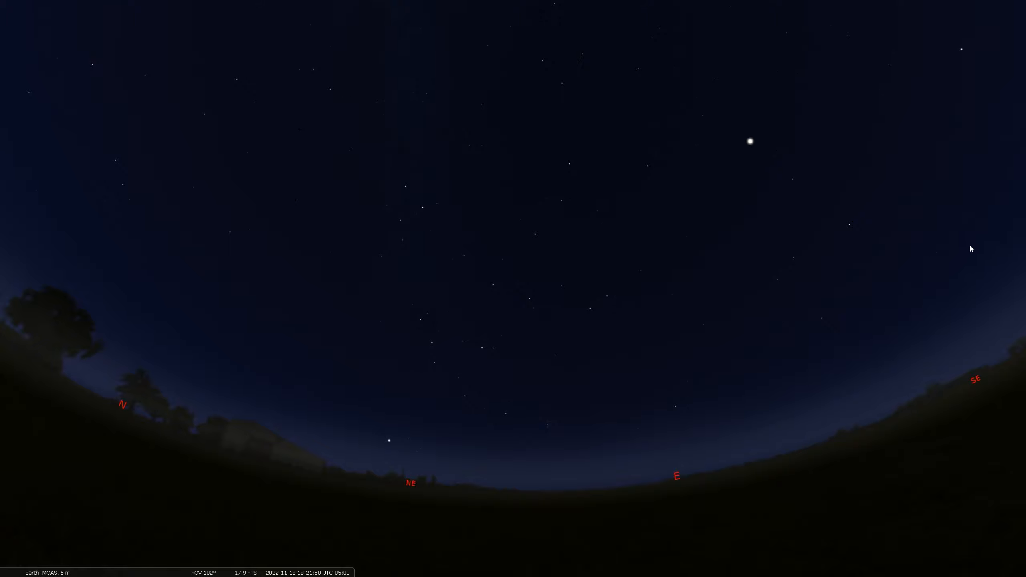
{"action": "mouse_move", "coordinate": [308, 270]}
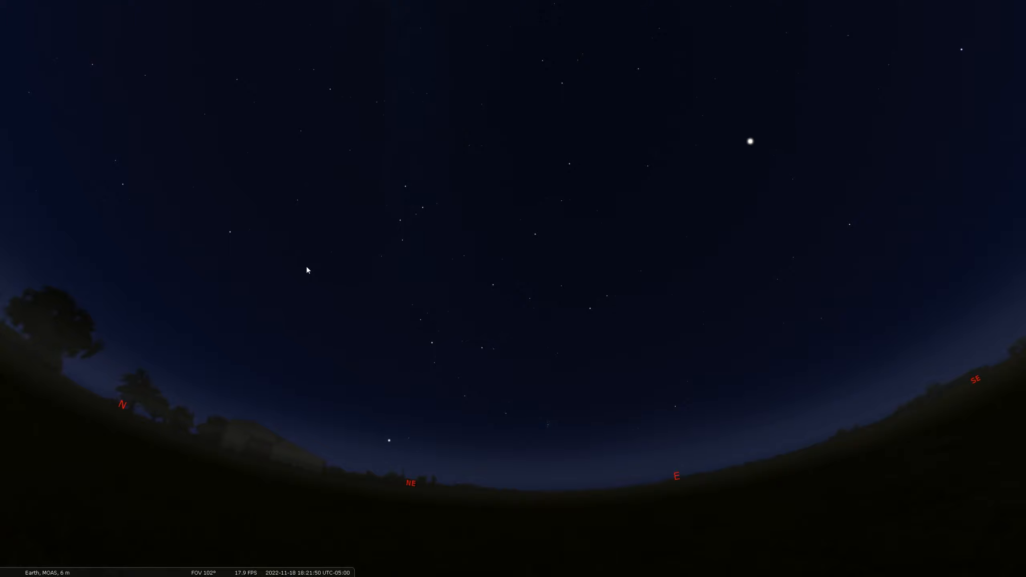
{"action": "mouse_move", "coordinate": [319, 227]}
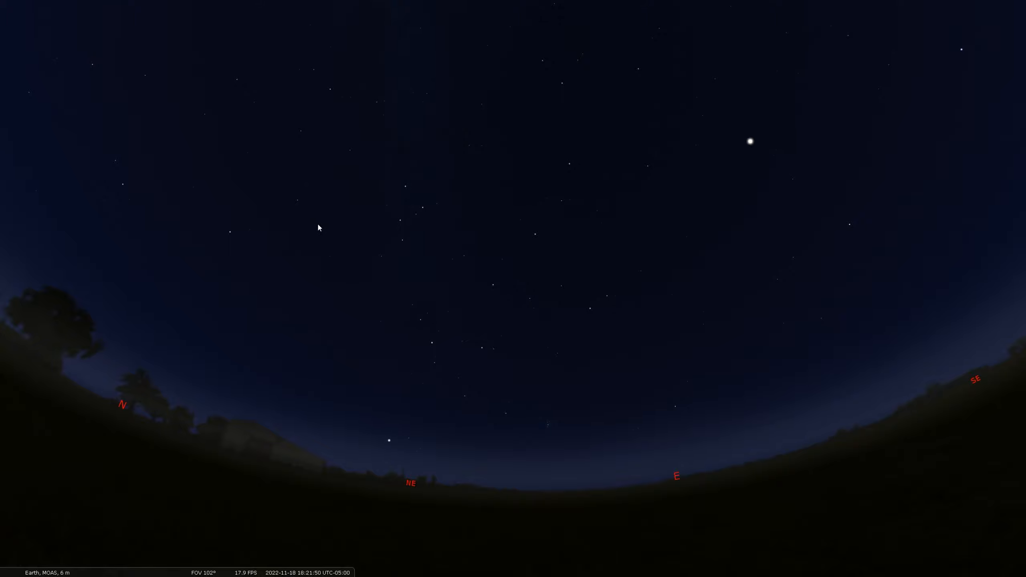
{"action": "mouse_move", "coordinate": [425, 219]}
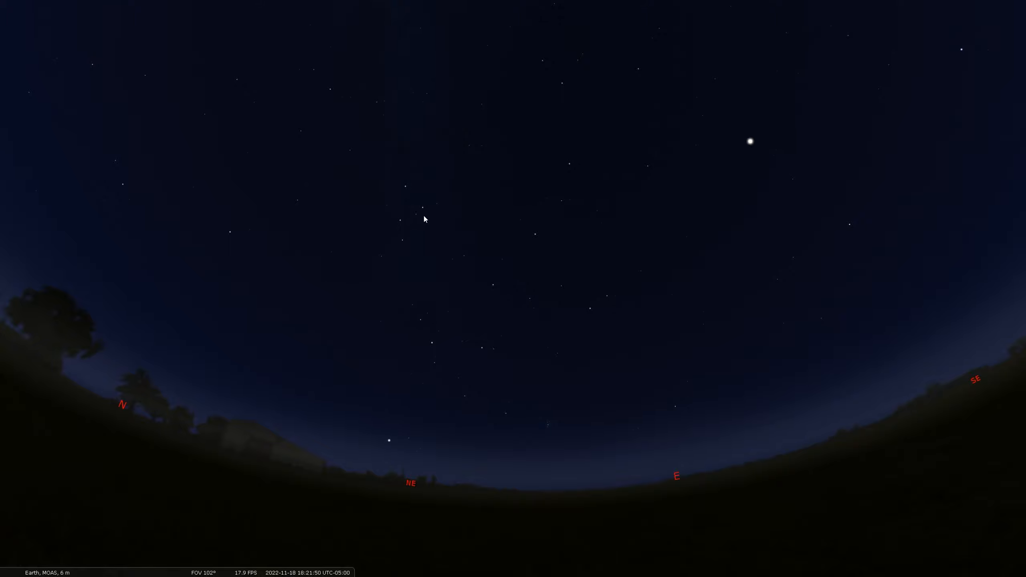
Show the Cassiopeia stick figure and zoom to about 86° field of view
{"action": "left_click", "coordinate": [421, 208]}
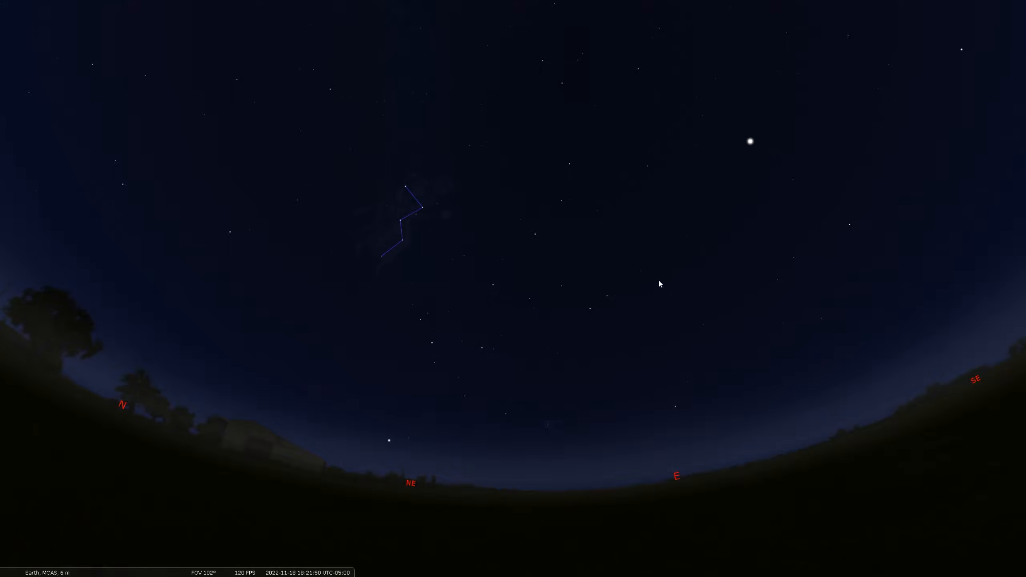
{"action": "mouse_move", "coordinate": [413, 188]}
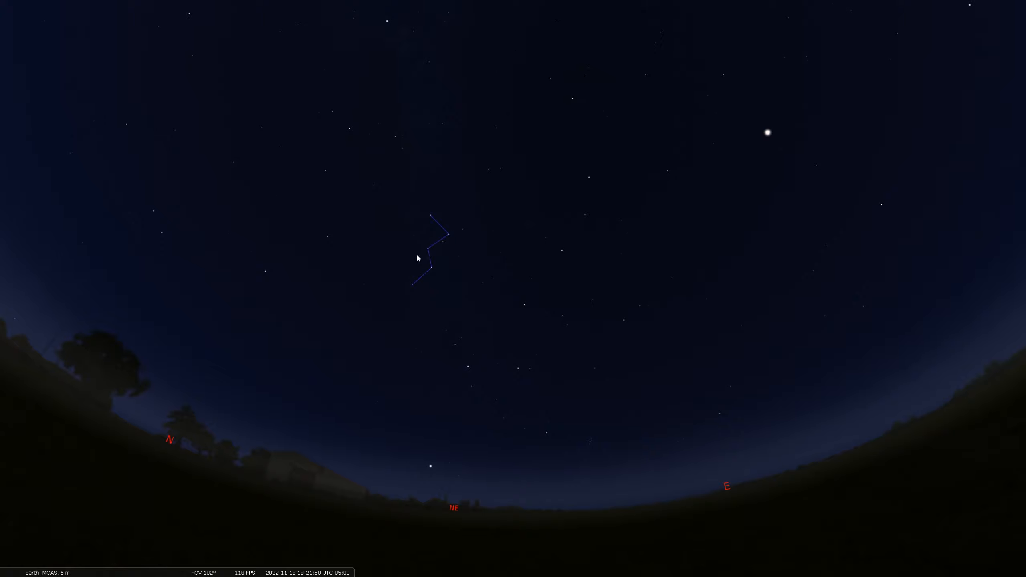
{"action": "mouse_move", "coordinate": [450, 248]}
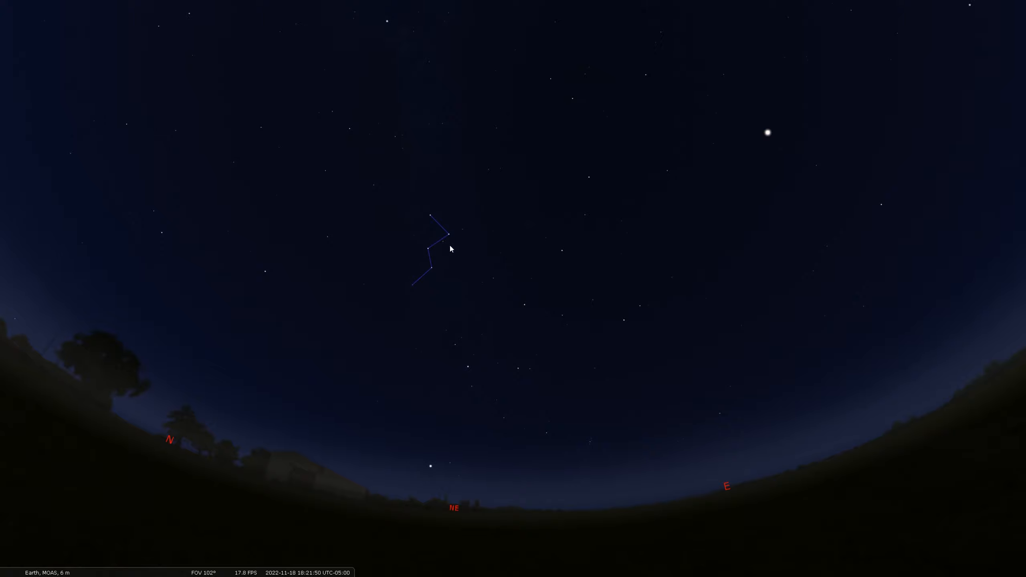
{"action": "mouse_move", "coordinate": [445, 233]}
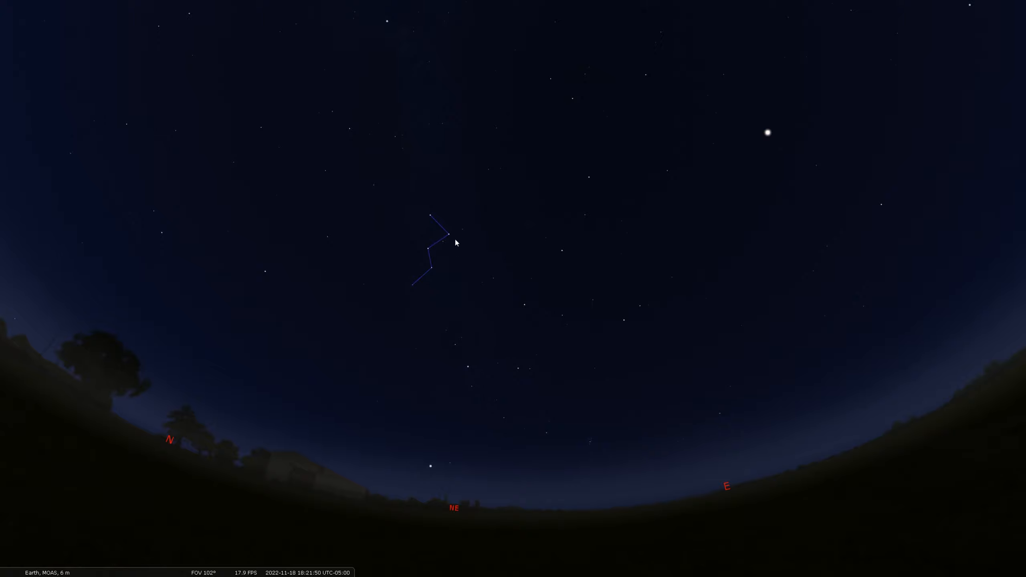
{"action": "mouse_move", "coordinate": [452, 237]}
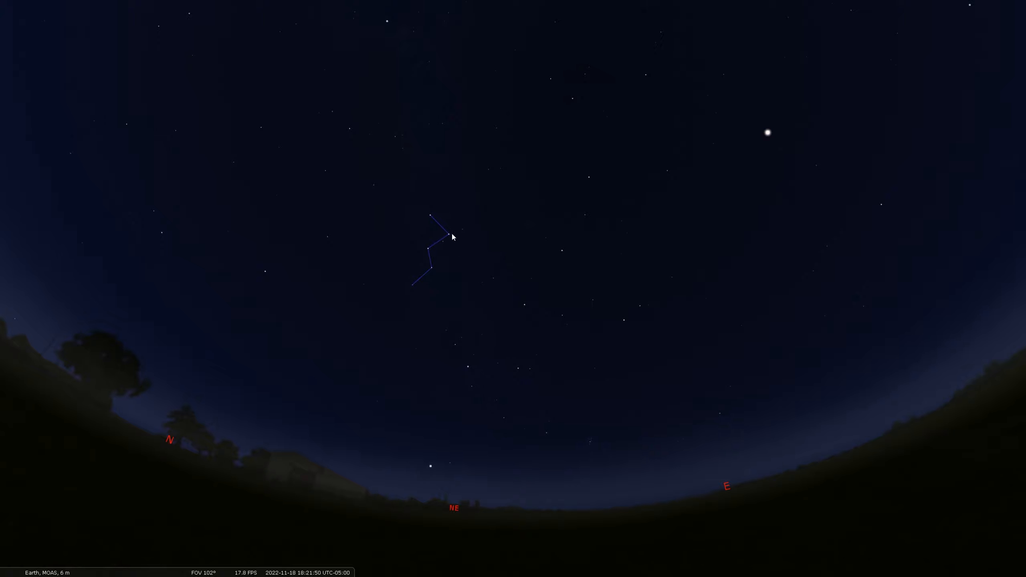
{"action": "mouse_move", "coordinate": [505, 234]}
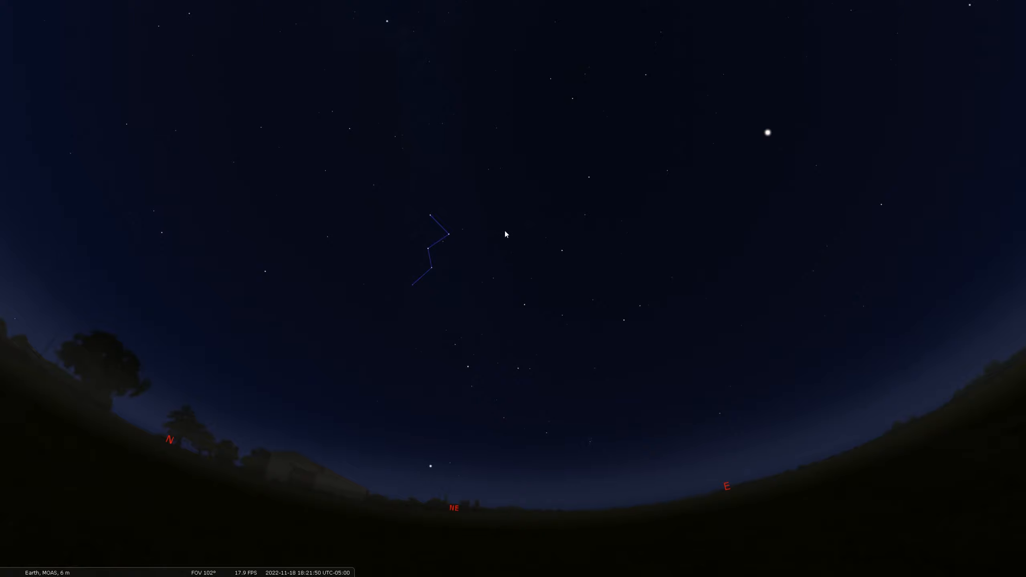
{"action": "mouse_move", "coordinate": [538, 230]}
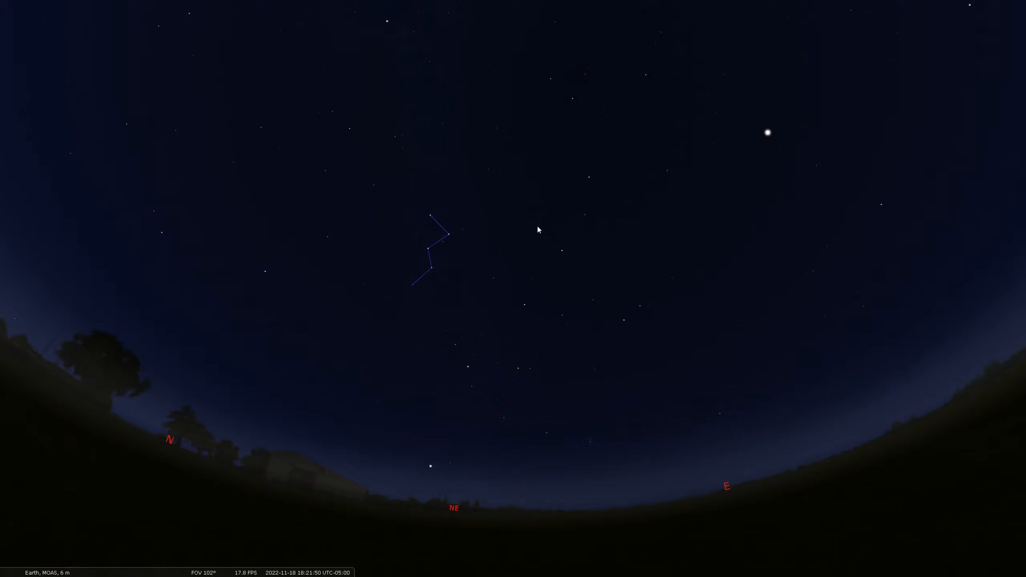
{"action": "mouse_move", "coordinate": [541, 217]}
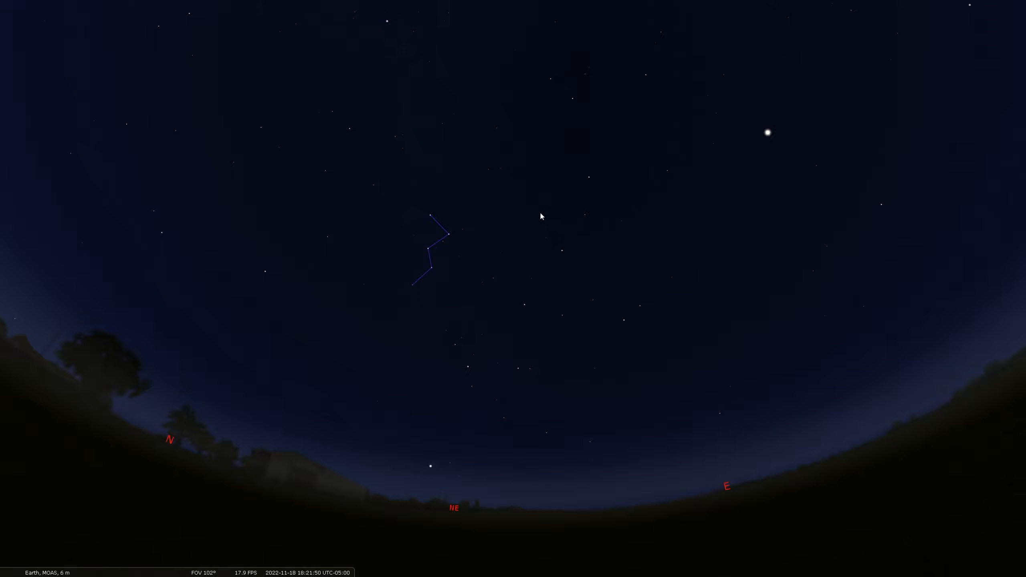
{"action": "mouse_move", "coordinate": [520, 222]}
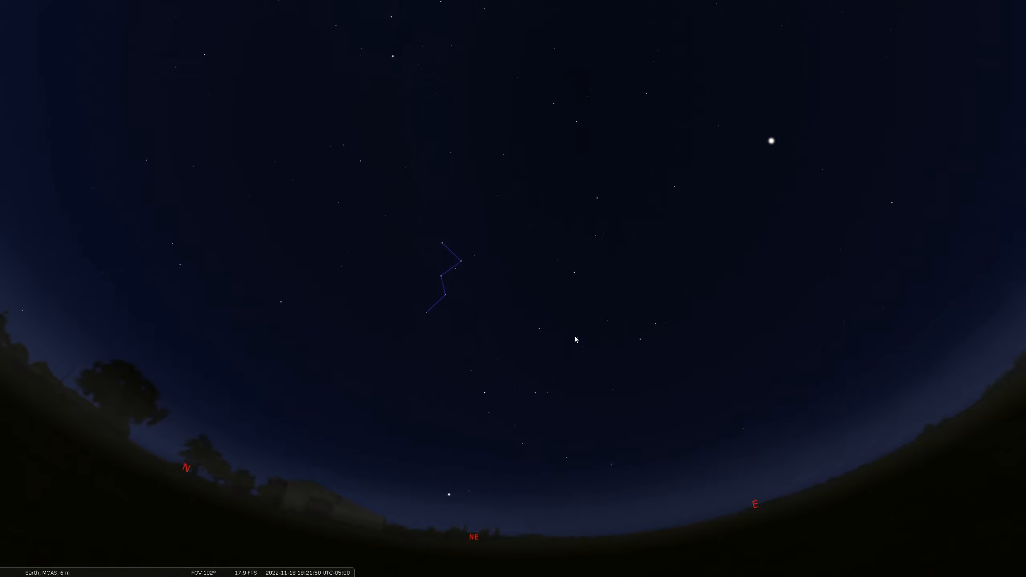
{"action": "scroll", "scroll_direction": "up", "scroll_amount": 3}
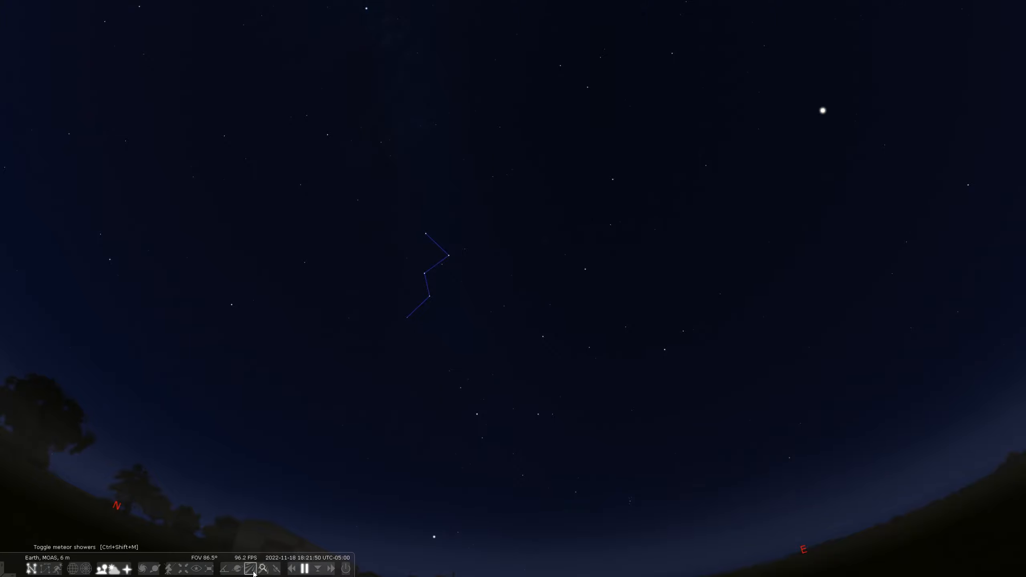
Hide the bottom toolbar and select Mirach to show its info and Andromeda's figure
{"action": "left_click", "coordinate": [224, 568]}
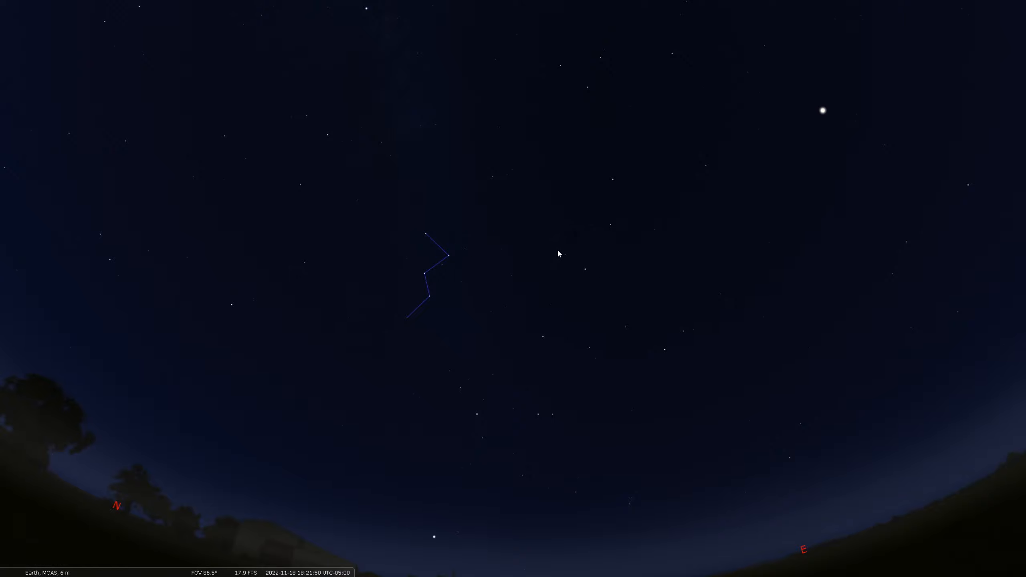
{"action": "mouse_move", "coordinate": [610, 261]}
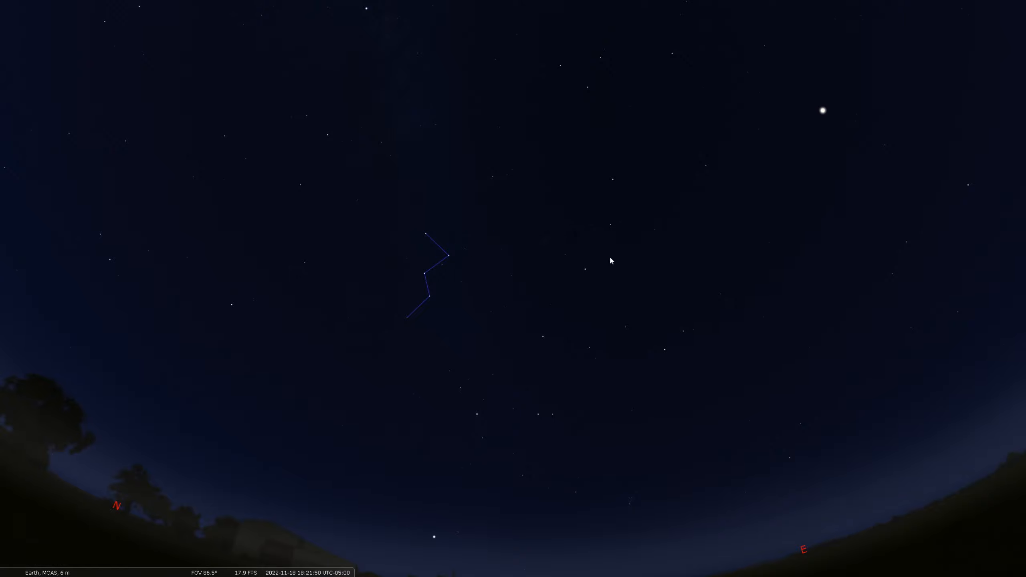
{"action": "left_click", "coordinate": [585, 269]}
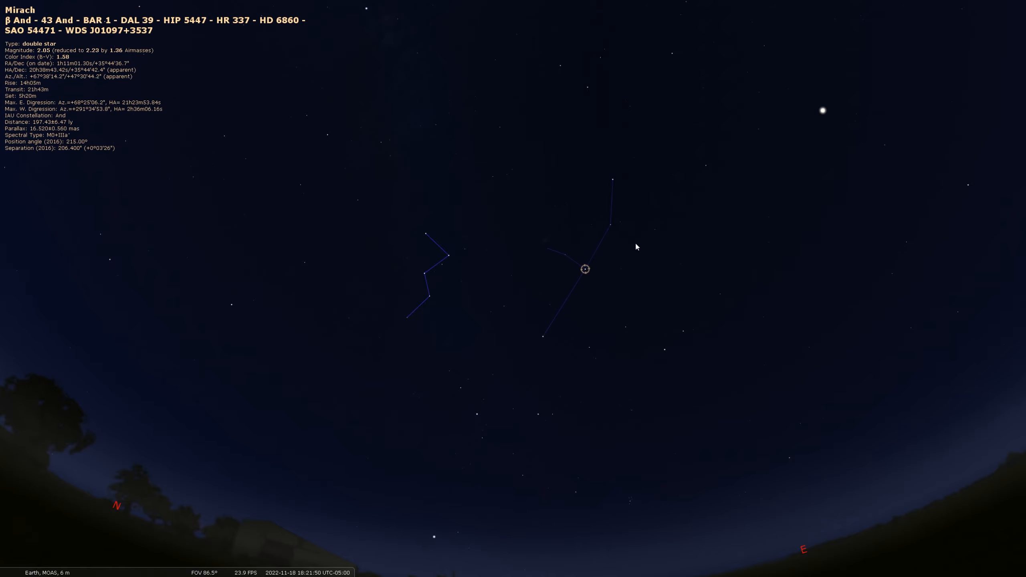
{"action": "mouse_move", "coordinate": [668, 344]}
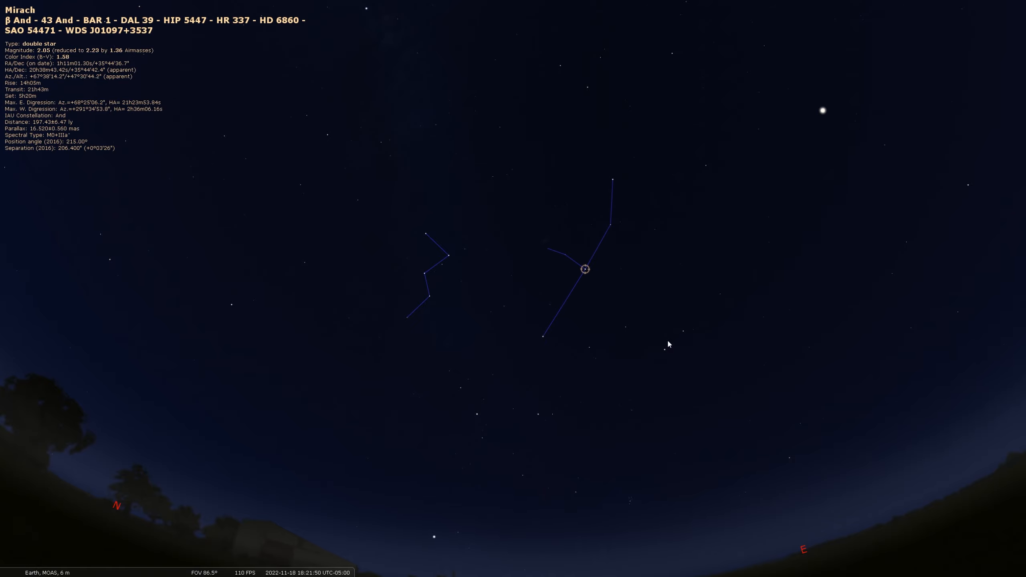
{"action": "mouse_move", "coordinate": [660, 303]}
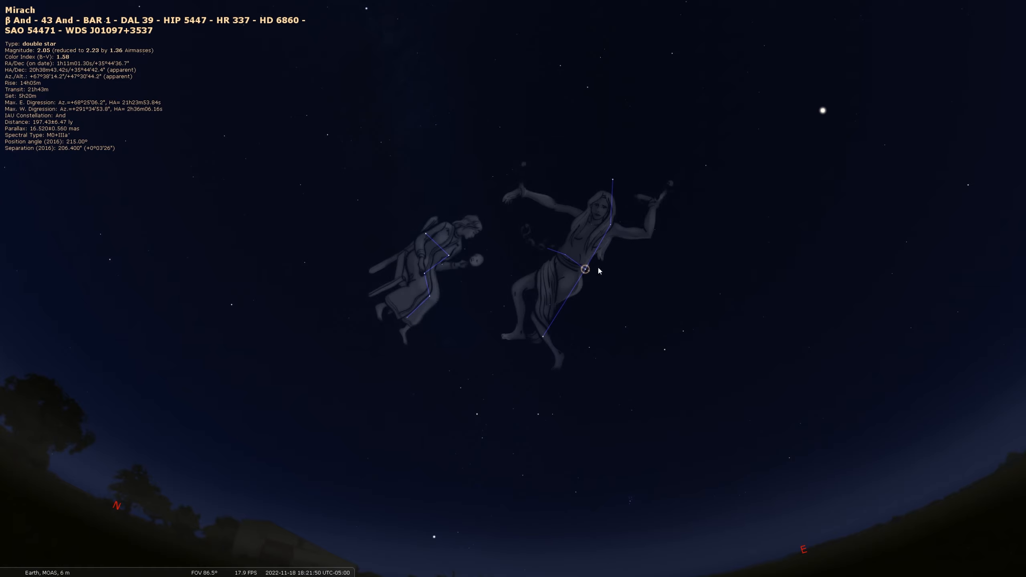
{"action": "mouse_move", "coordinate": [560, 240]}
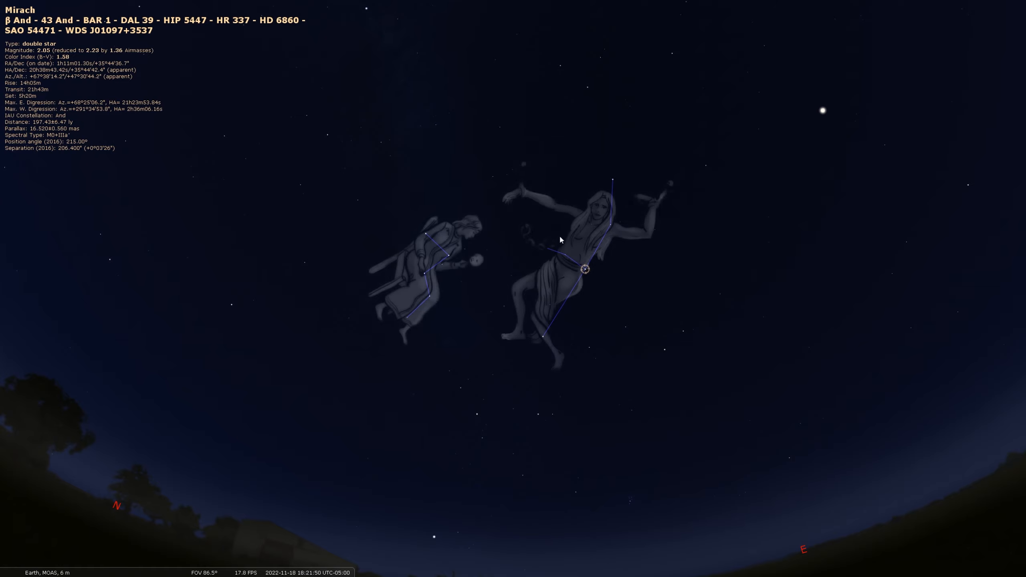
{"action": "mouse_move", "coordinate": [786, 285]}
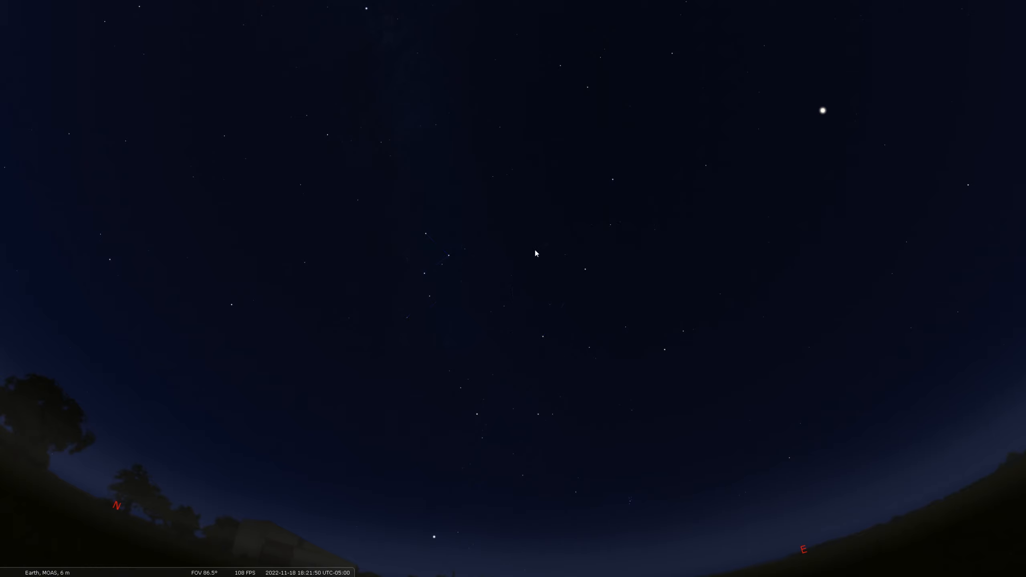
Select M31 and zoom to about 4° so its spiral image fills the view
{"action": "left_click", "coordinate": [570, 190]}
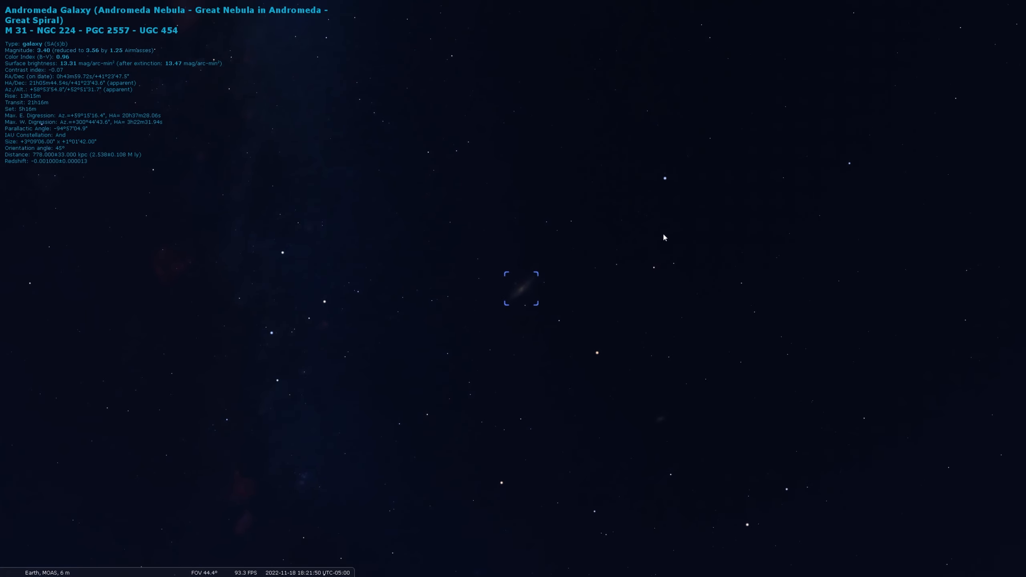
{"action": "scroll", "scroll_direction": "down", "scroll_amount": 3}
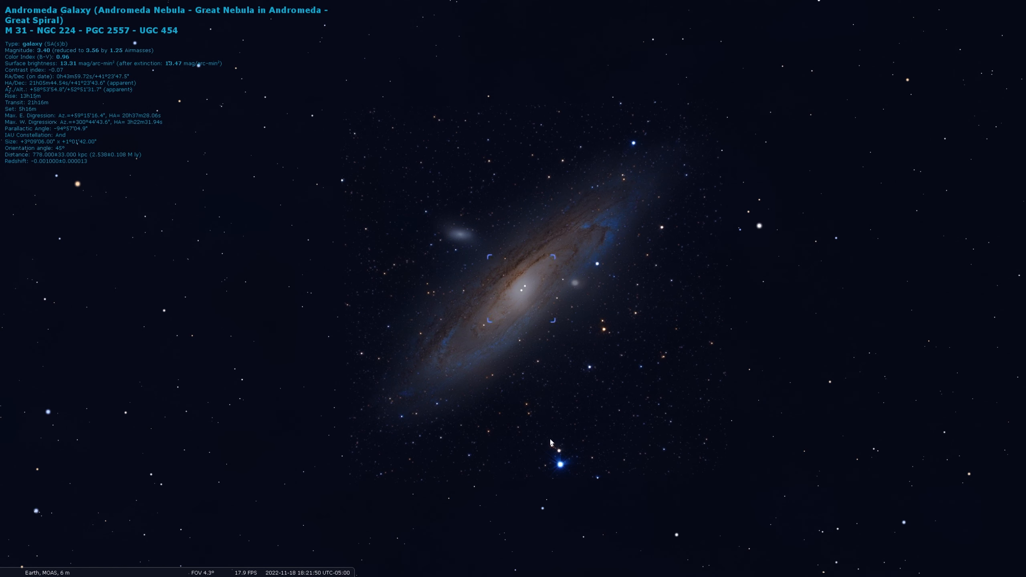
{"action": "mouse_move", "coordinate": [840, 274]}
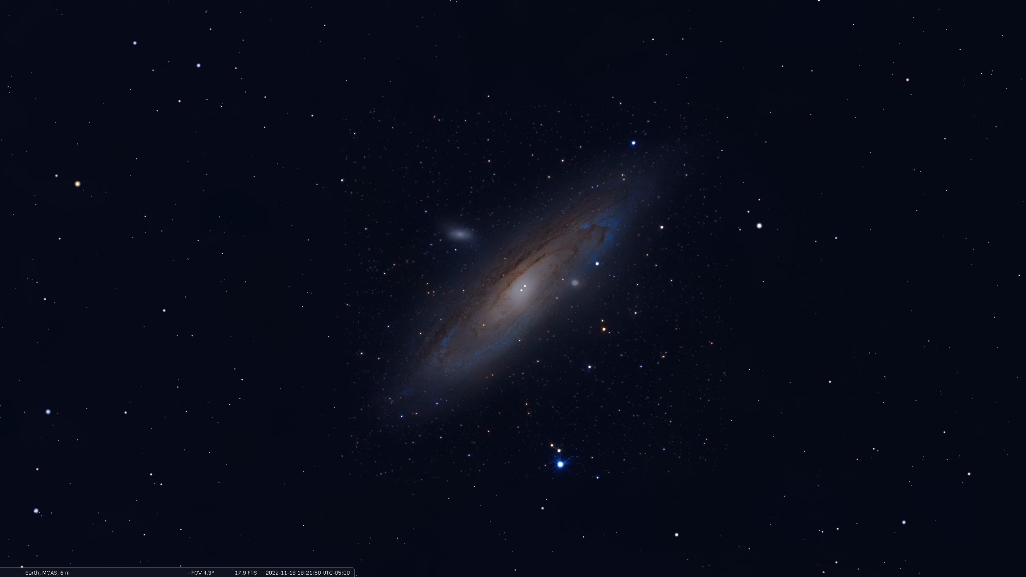
Zoom out to 102° with the northeast horizon centred at the bottom
{"action": "scroll", "scroll_direction": "down", "scroll_amount": 3}
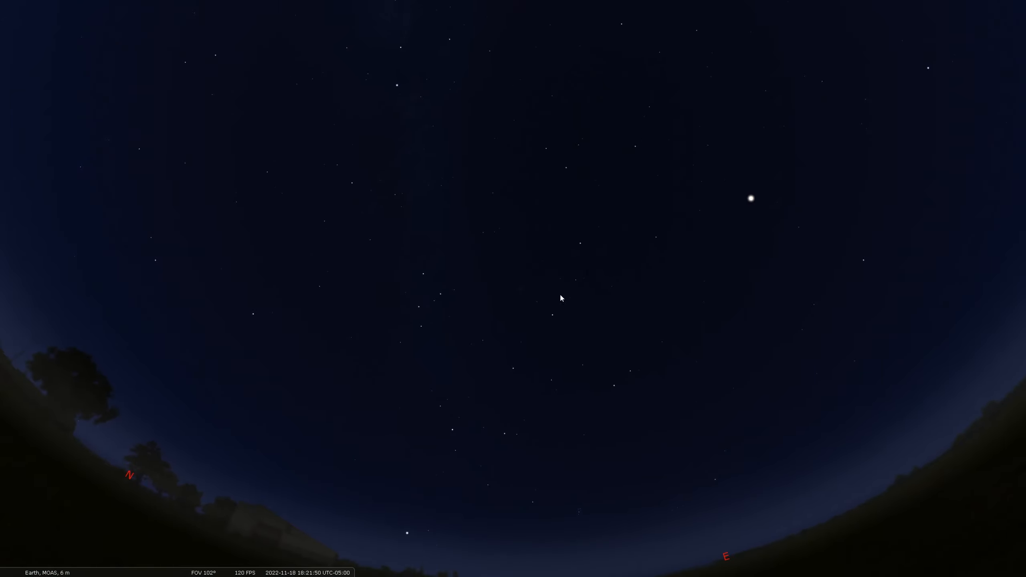
{"action": "mouse_move", "coordinate": [796, 436]}
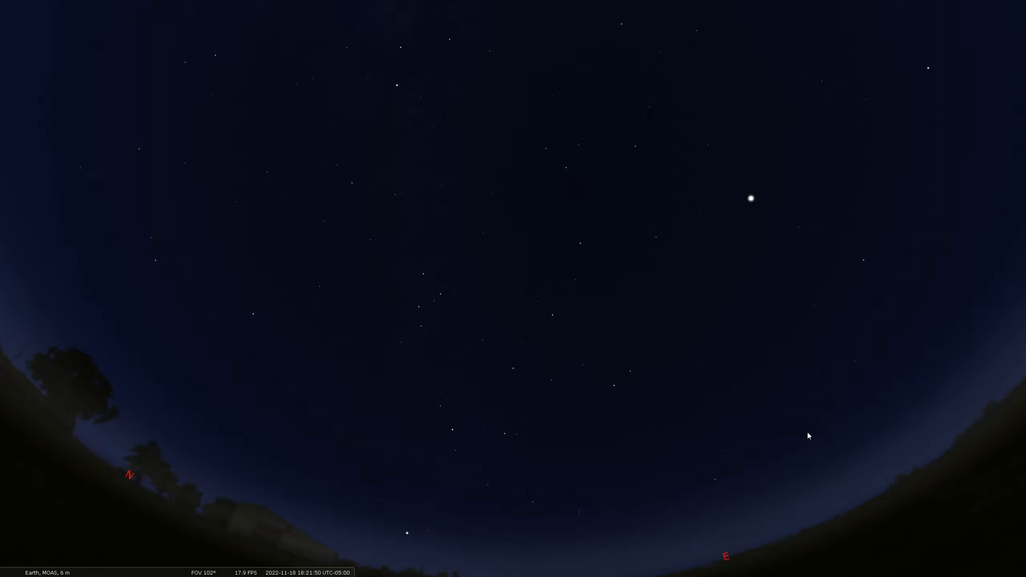
{"action": "mouse_move", "coordinate": [816, 441]}
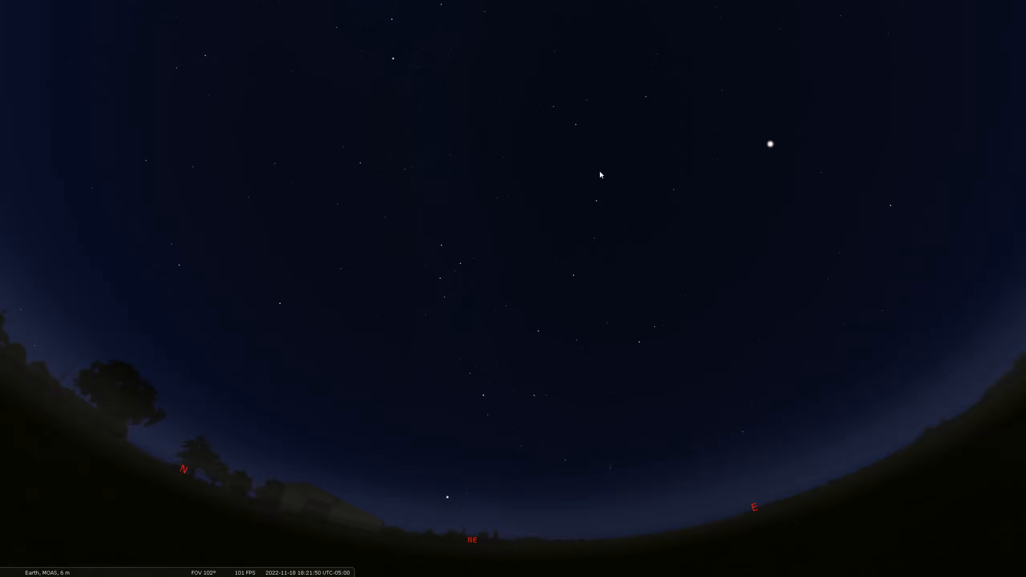
{"action": "mouse_move", "coordinate": [537, 38]}
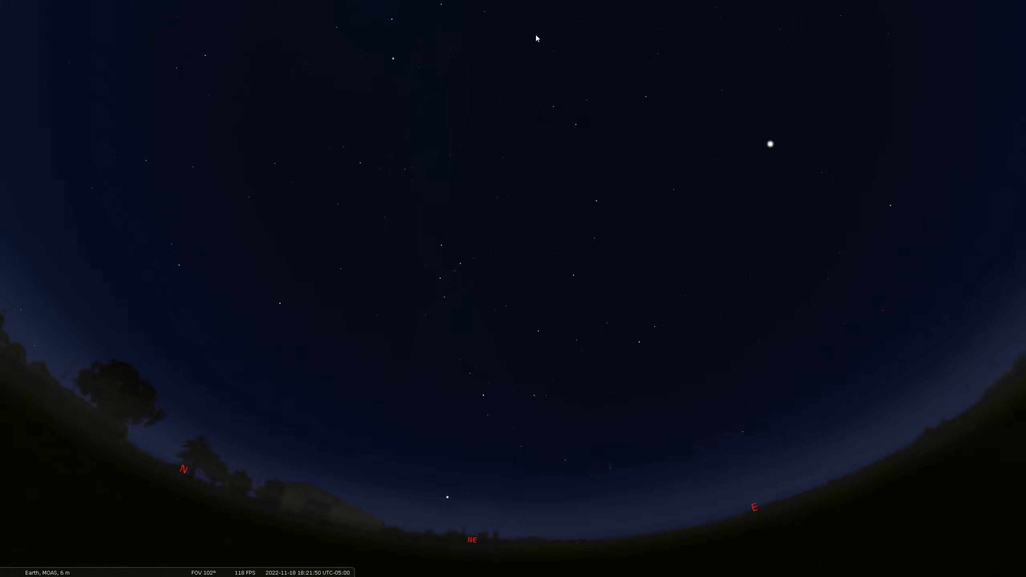